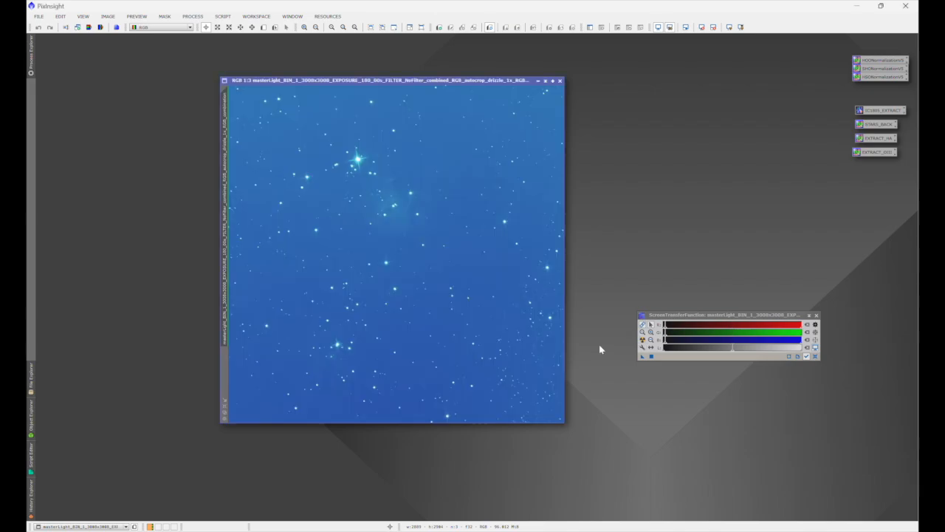
pyautogui.moveTo(311, 248)
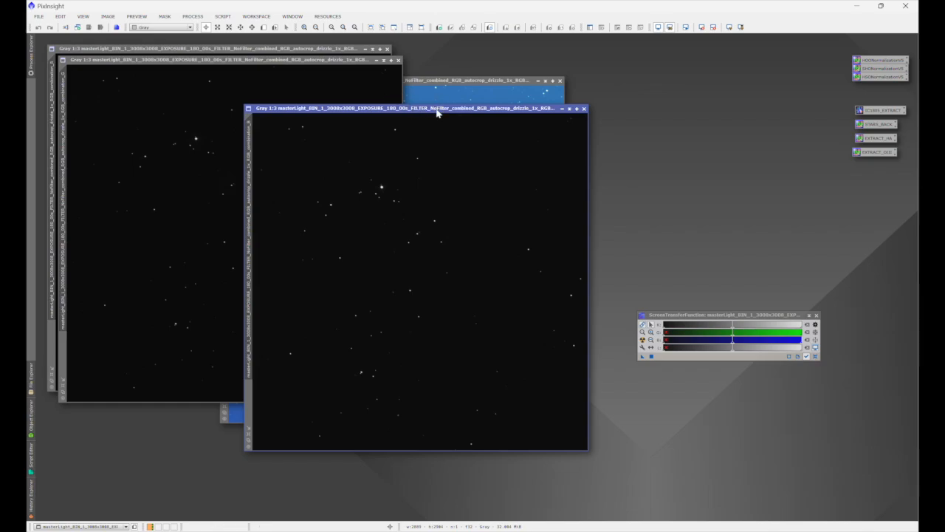
# Extract Image05's R, G and B channels and set blue as the LinearFit reference.
pyautogui.click(193, 16)
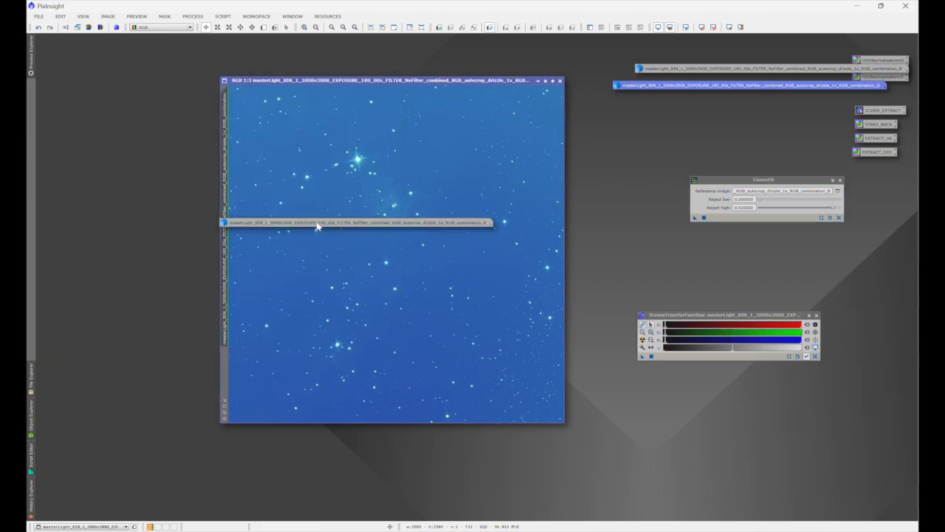
# Combine the R, G and B channel images into Image05 with ChannelCombination, dismissing the warning.
pyautogui.click(192, 16)
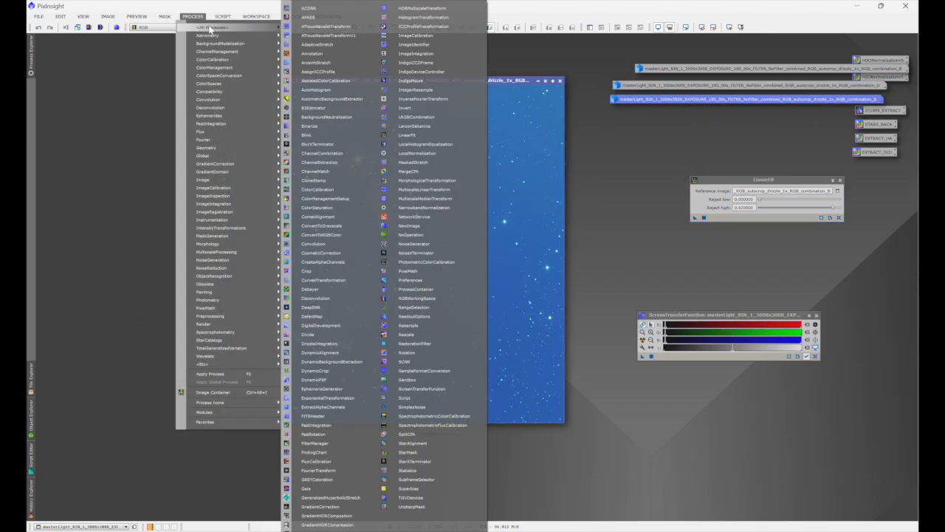
pyautogui.moveTo(325, 198)
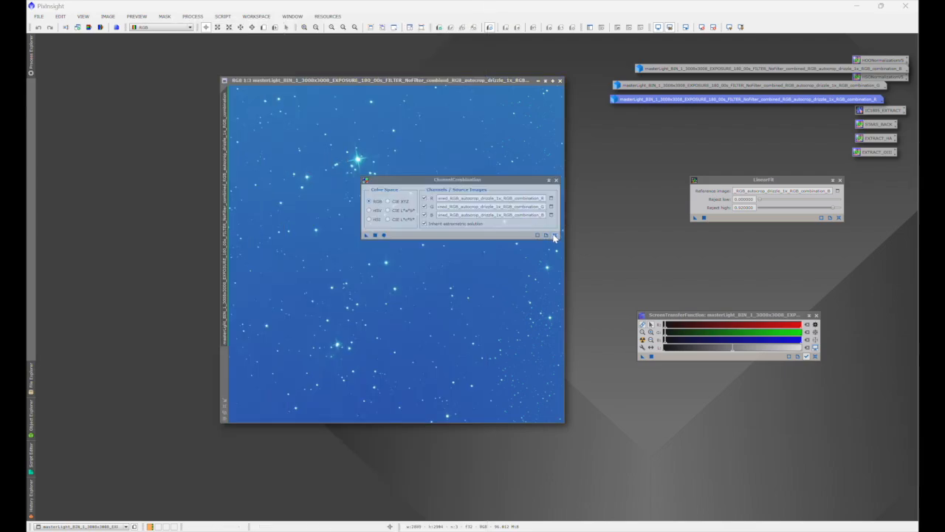
pyautogui.click(550, 198)
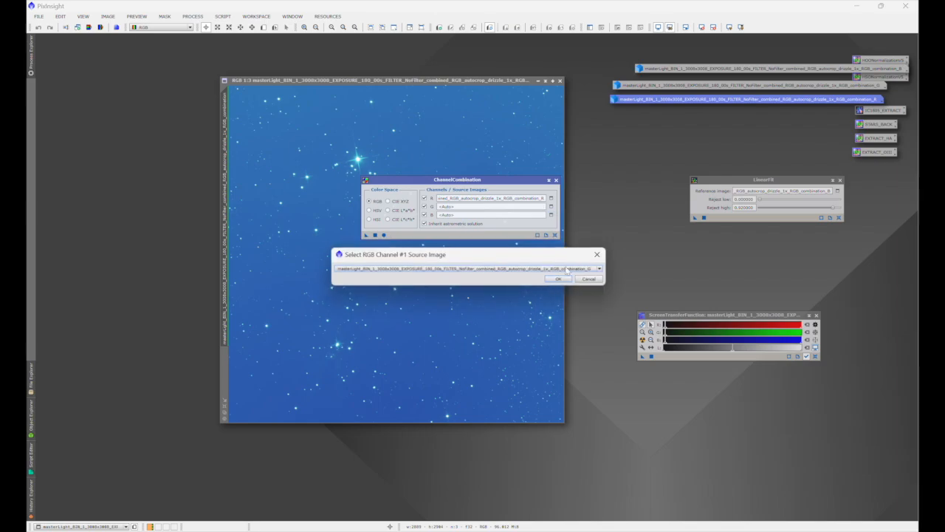
pyautogui.click(559, 279)
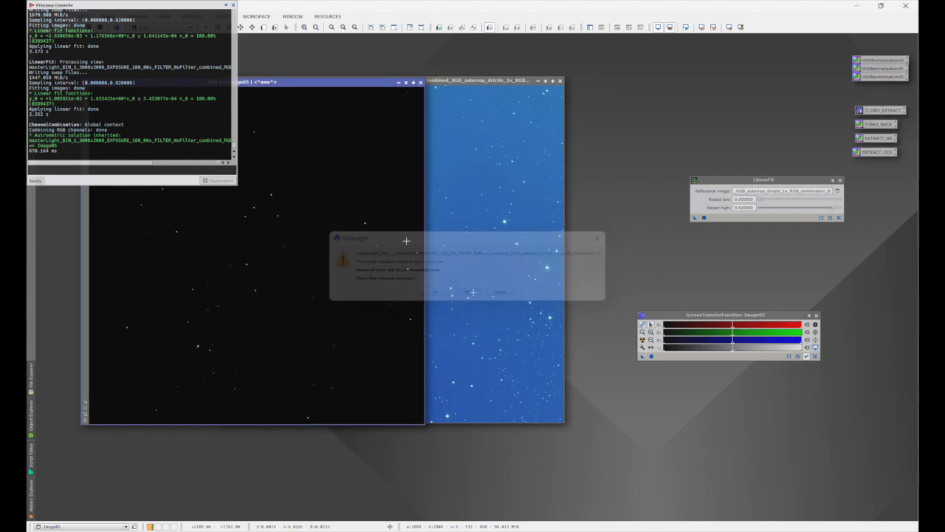
pyautogui.click(596, 238)
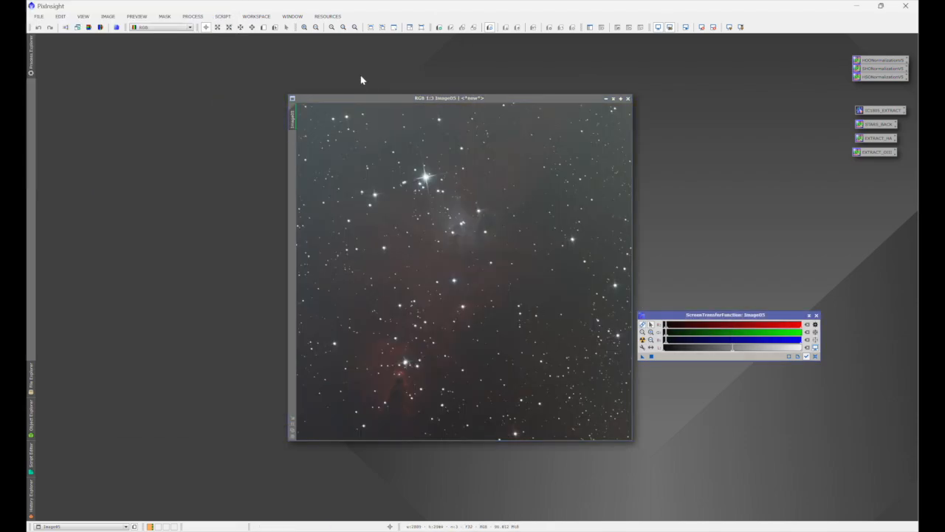
# Apply a DynamicCrop to Image05 and reposition its window in the workspace.
pyautogui.click(192, 16)
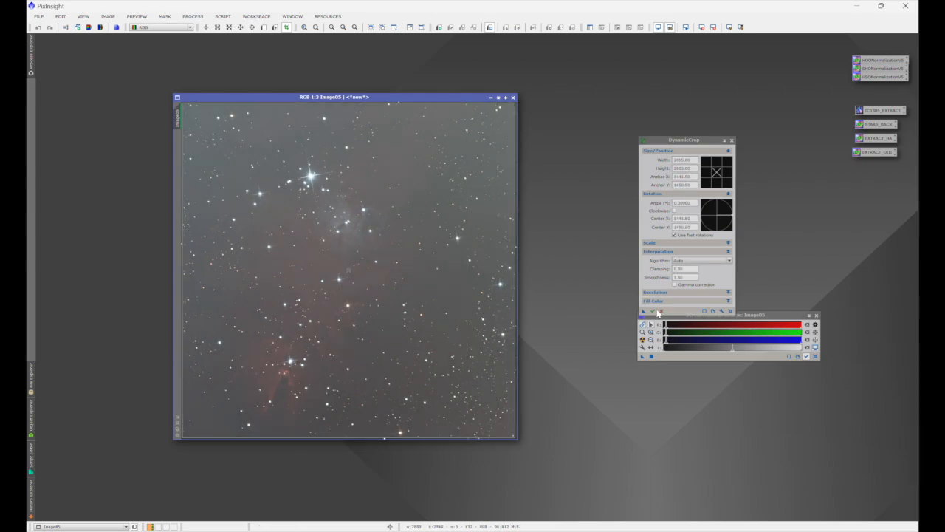
pyautogui.click(643, 311)
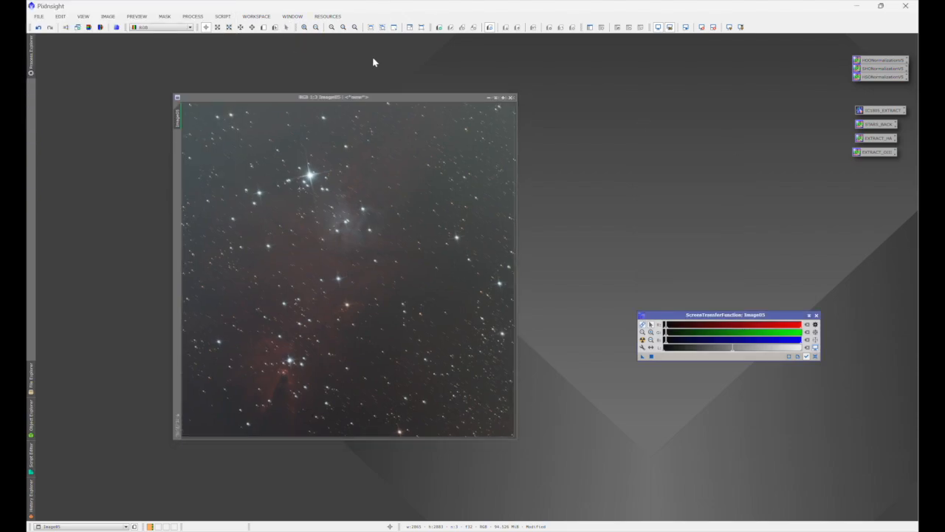
pyautogui.moveTo(332, 96); pyautogui.dragTo(399, 91)
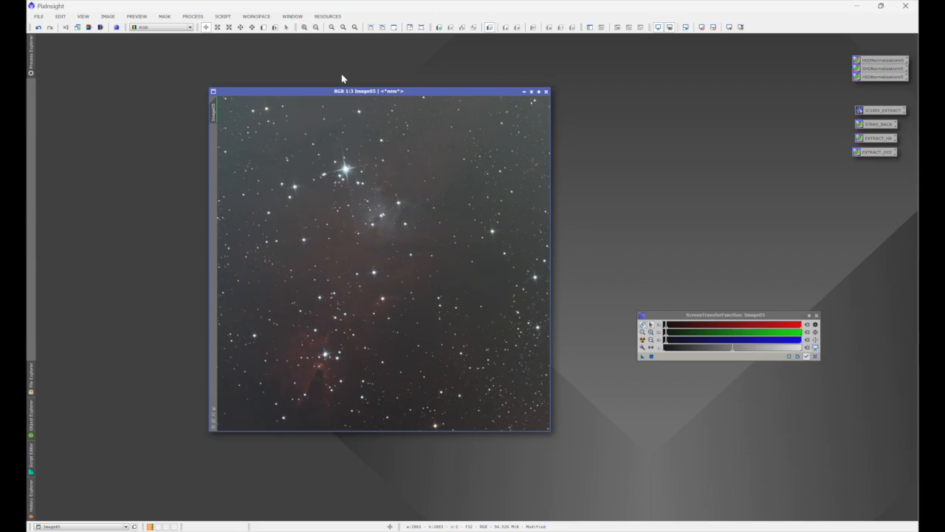
pyautogui.moveTo(309, 70)
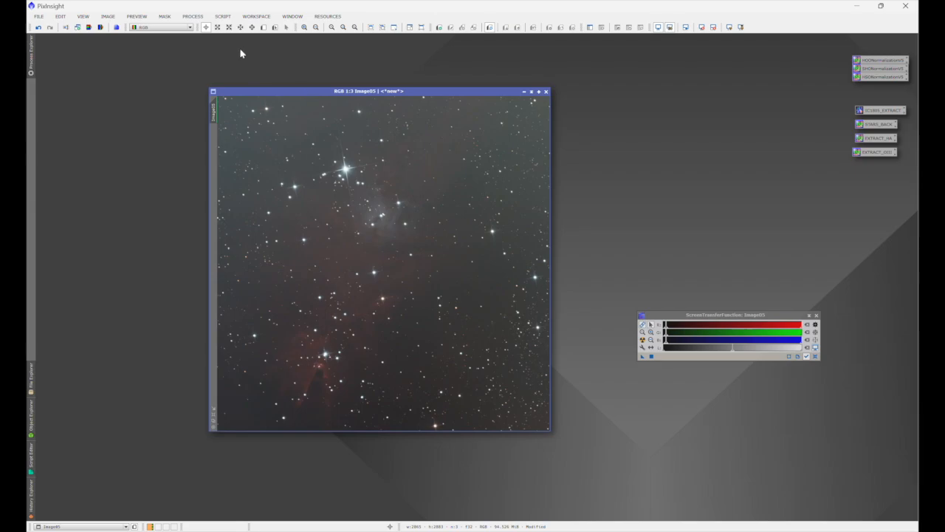
# Look up 'ngc2264' in ImageSolver's online search and accept NGC 2264's coordinates.
pyautogui.click(223, 16)
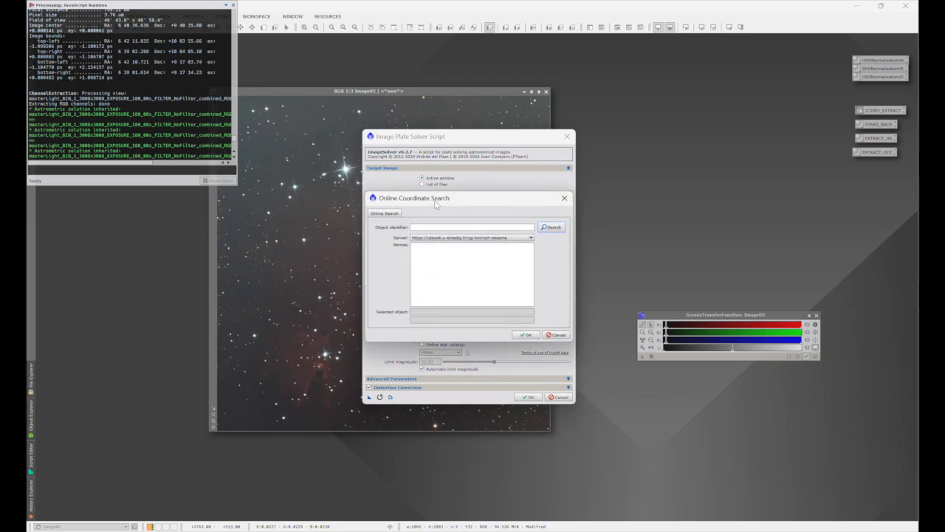
pyautogui.click(472, 227)
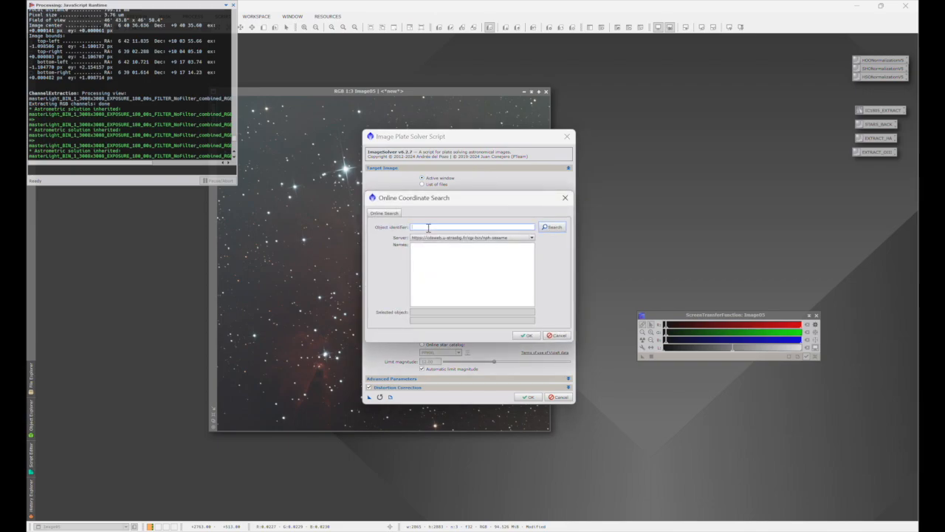
pyautogui.write('ngc2')
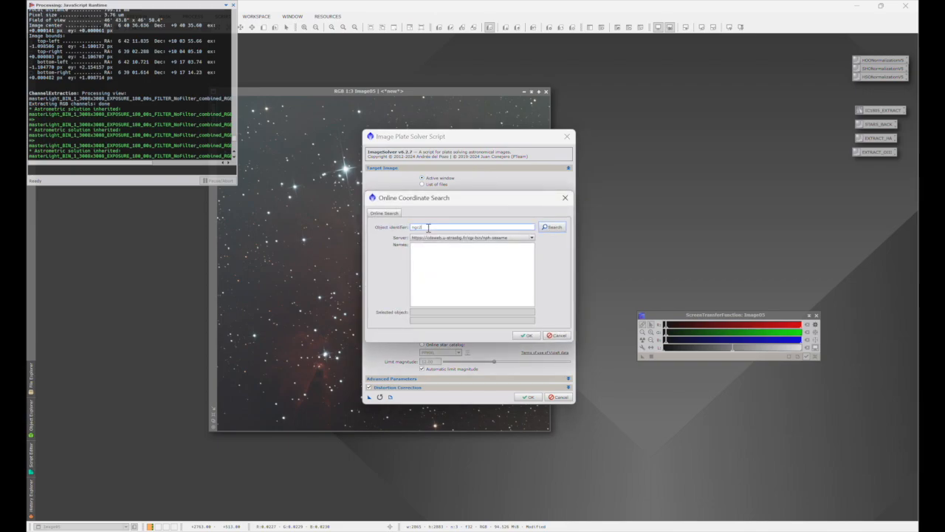
pyautogui.write('ngc2264')
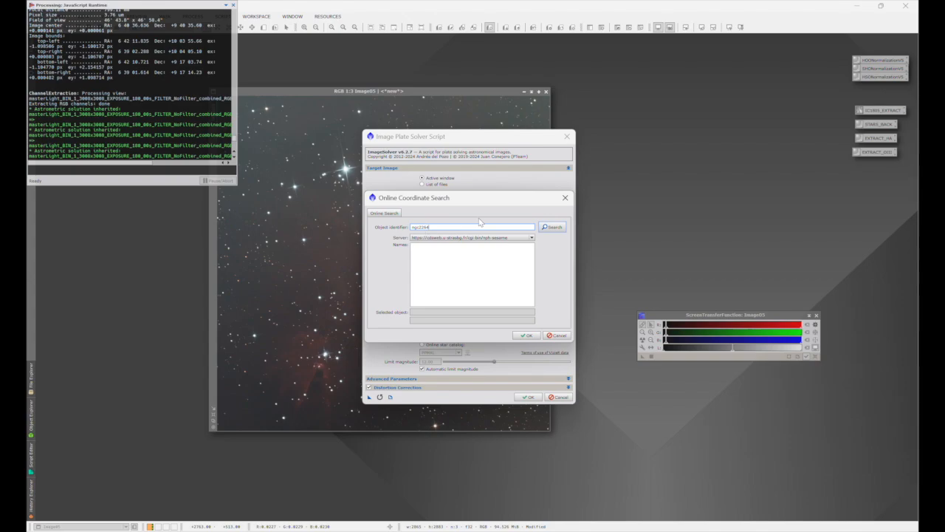
pyautogui.click(552, 227)
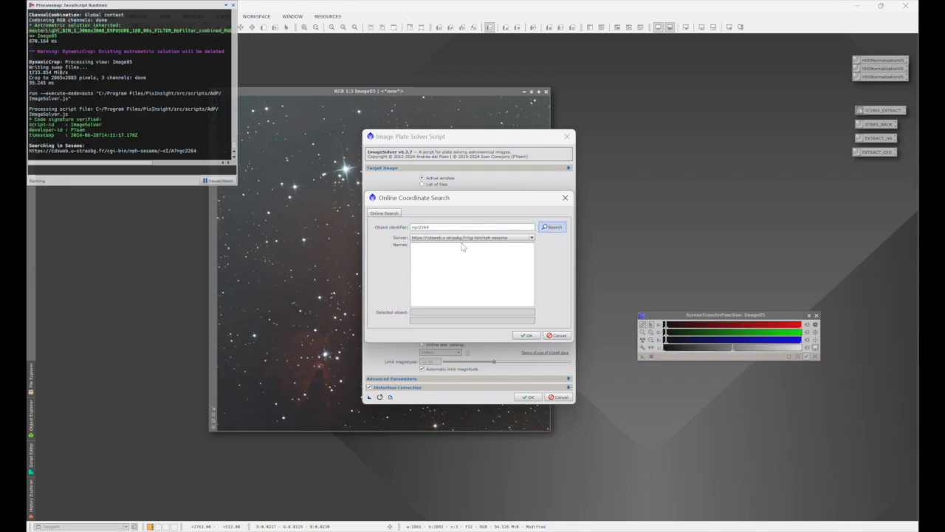
pyautogui.click(551, 227)
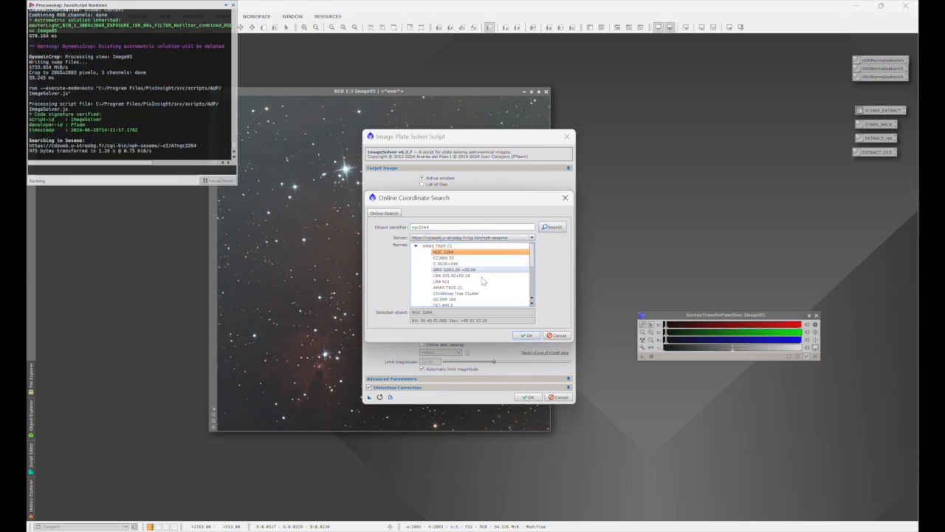
pyautogui.click(527, 334)
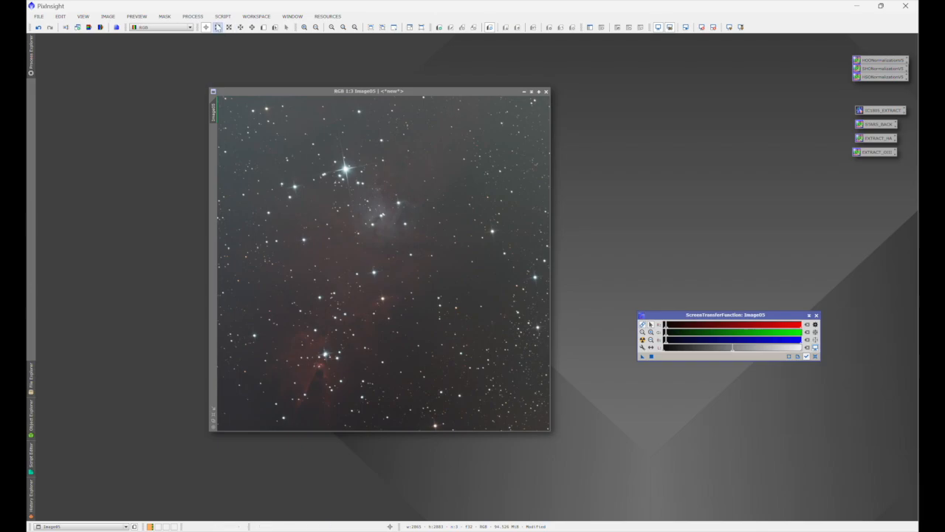
# Run BlurXTerminator deconvolution on the plate-solved Image05.
pyautogui.click(192, 16)
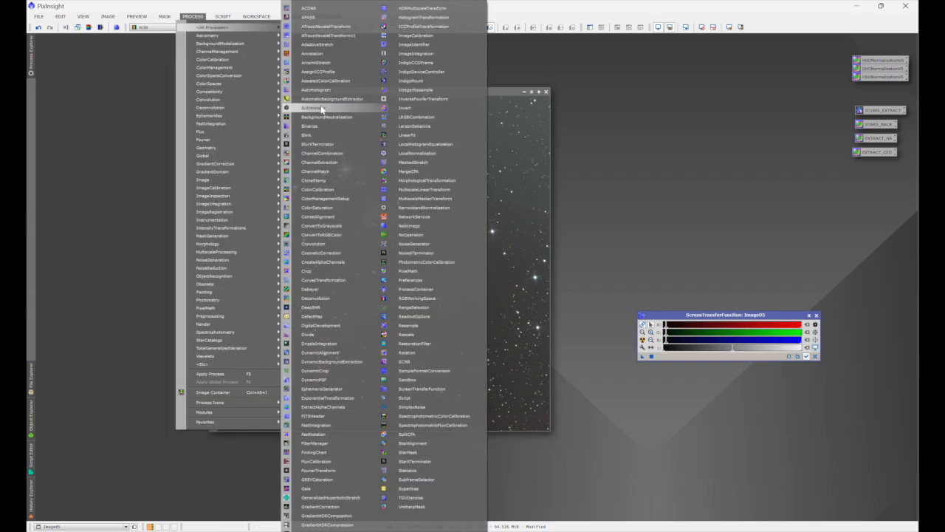
pyautogui.moveTo(323, 135)
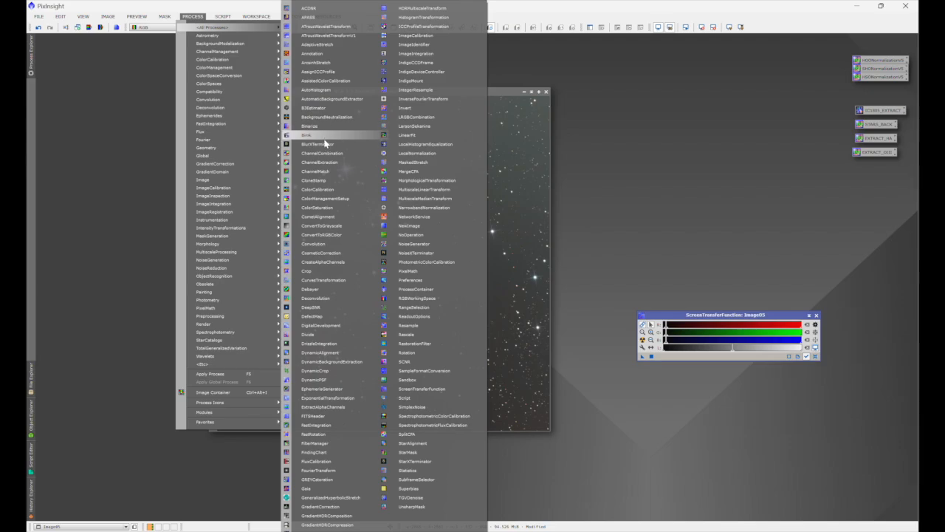
pyautogui.click(317, 144)
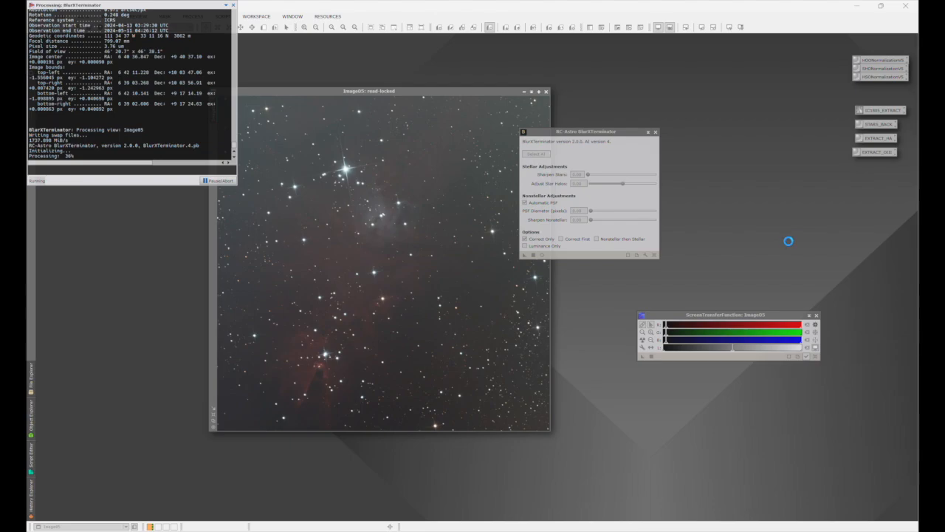
pyautogui.moveTo(625, 105)
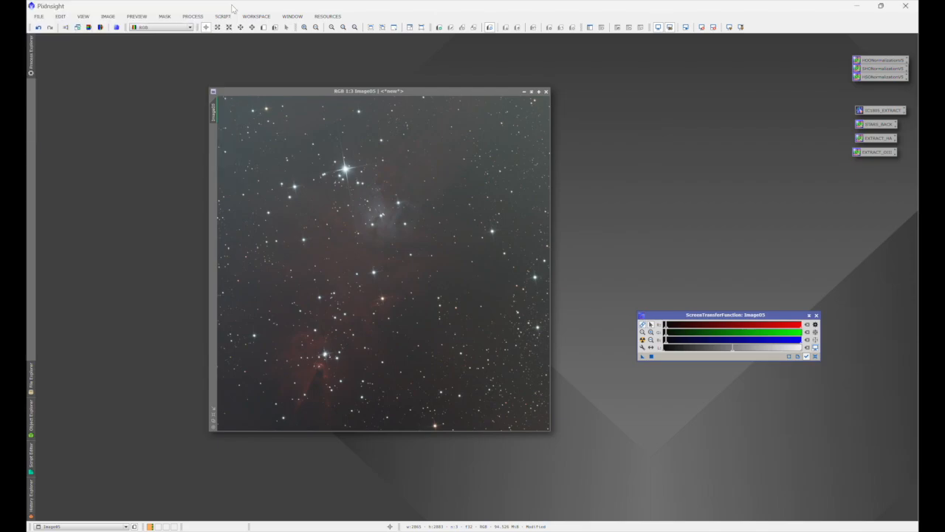
# Run the GraXpert script on Image05 with Subtraction correction.
pyautogui.click(223, 17)
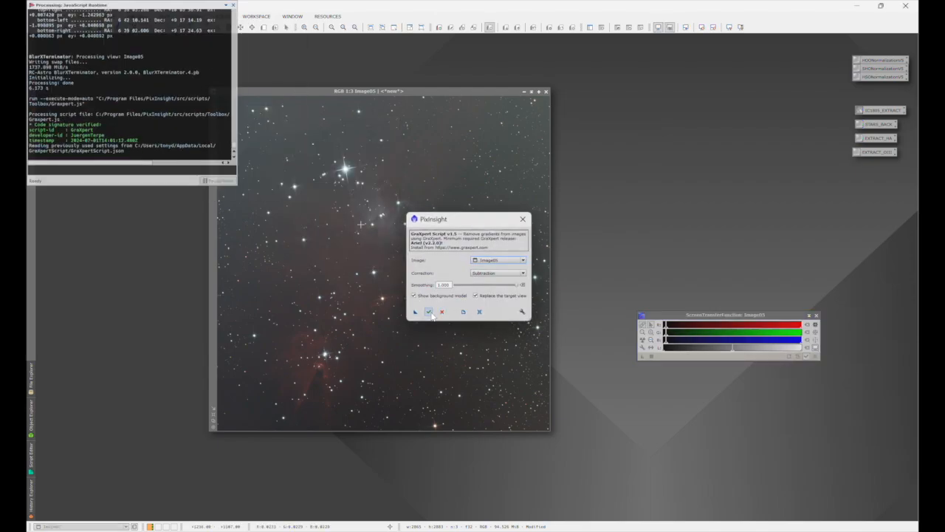
pyautogui.click(430, 311)
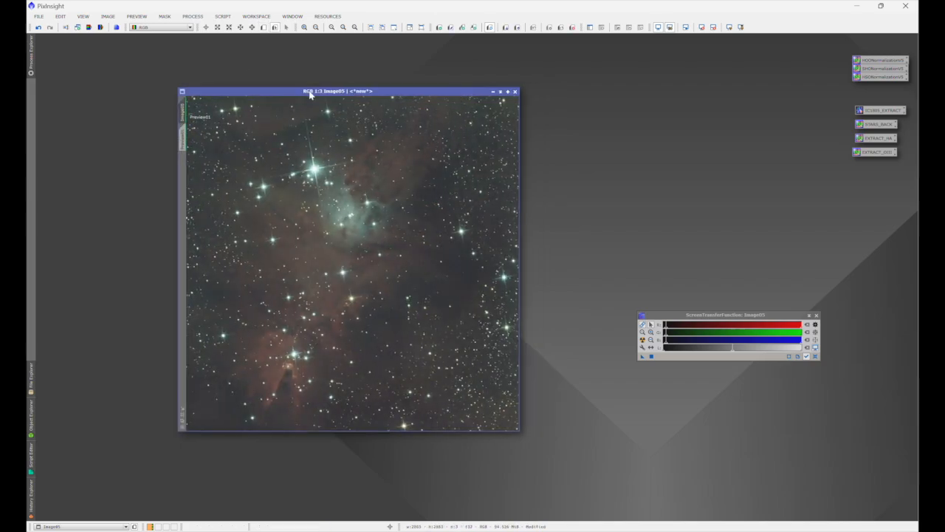
# Calibrate Image05 using Sony CMOS R/G/B filters with Preview01 as background region.
pyautogui.click(192, 16)
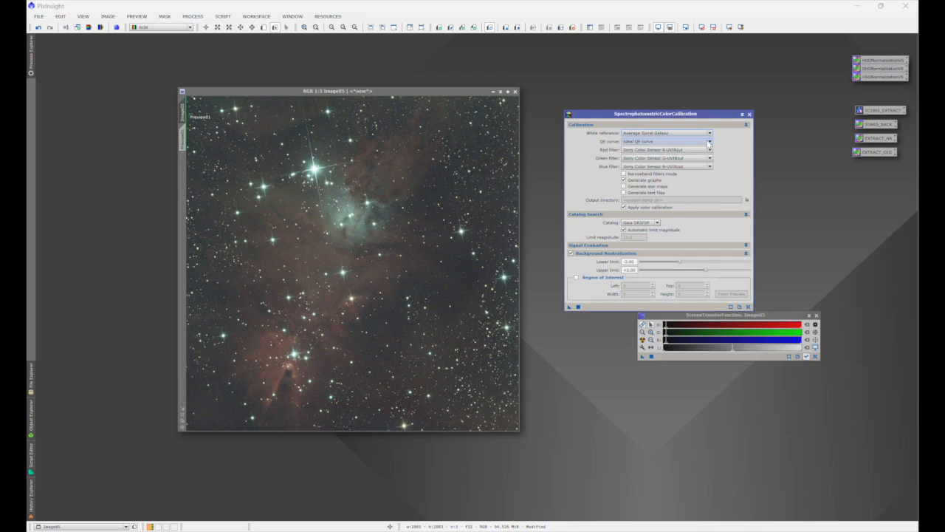
pyautogui.click(708, 141)
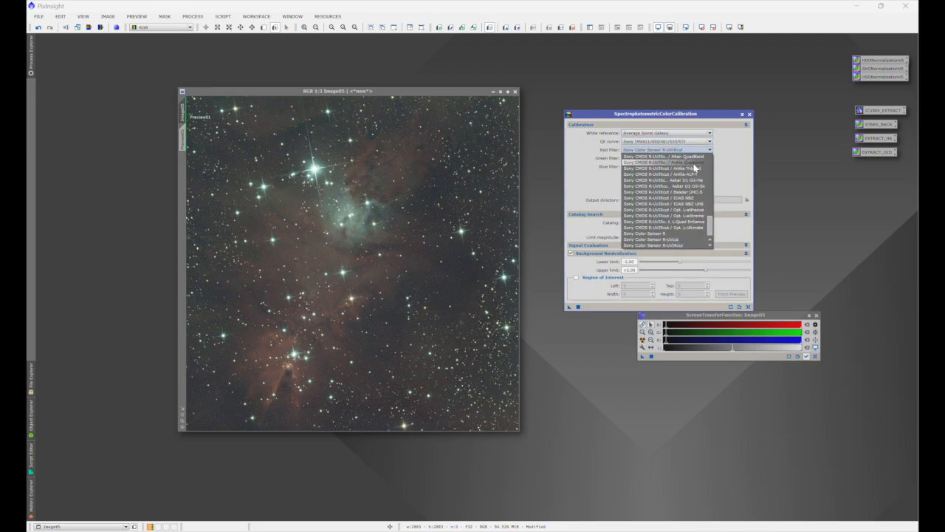
pyautogui.click(665, 167)
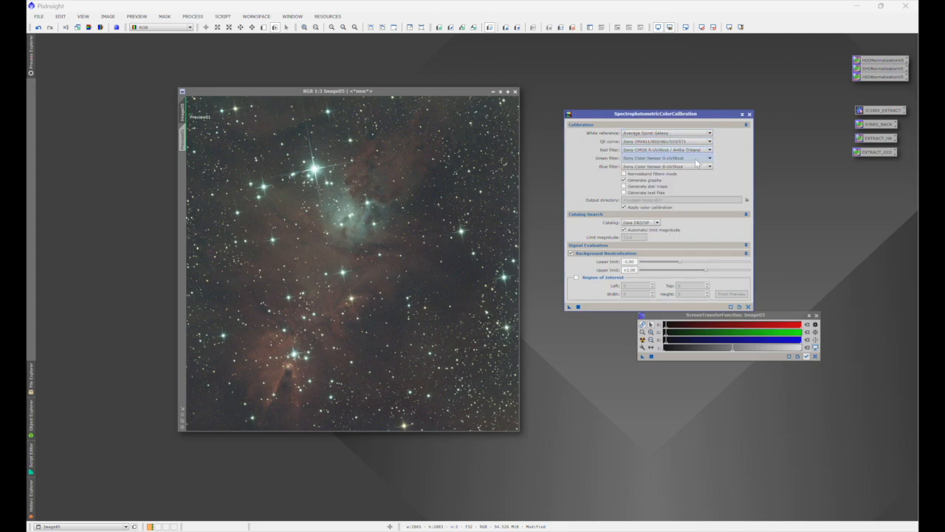
pyautogui.click(708, 166)
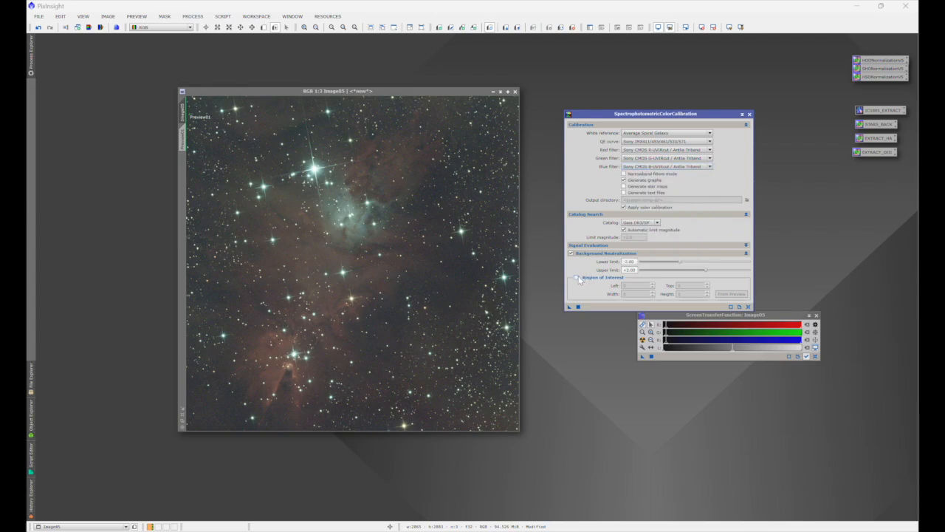
pyautogui.click(731, 294)
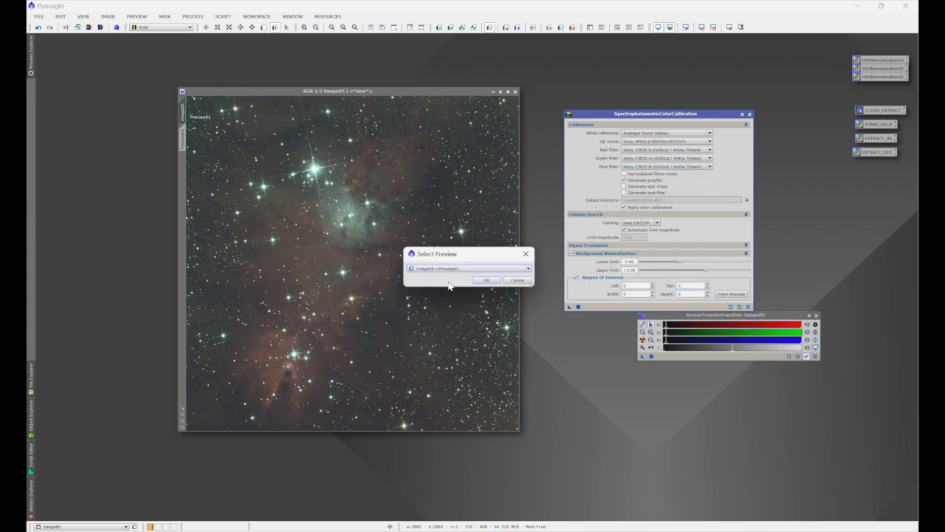
pyautogui.click(487, 279)
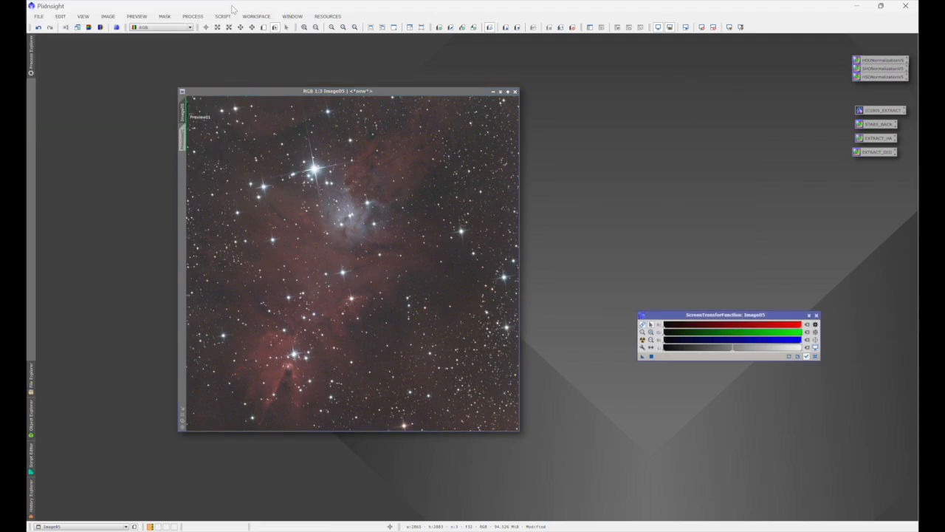
# Extract Image05_L and measure its star FWHM and eccentricity with FWHMEccentricity.
pyautogui.click(137, 16)
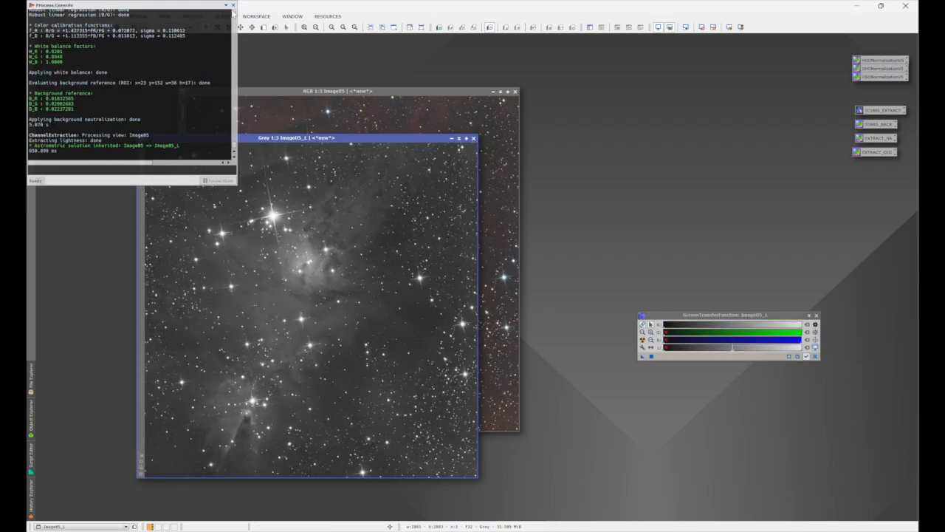
pyautogui.click(222, 16)
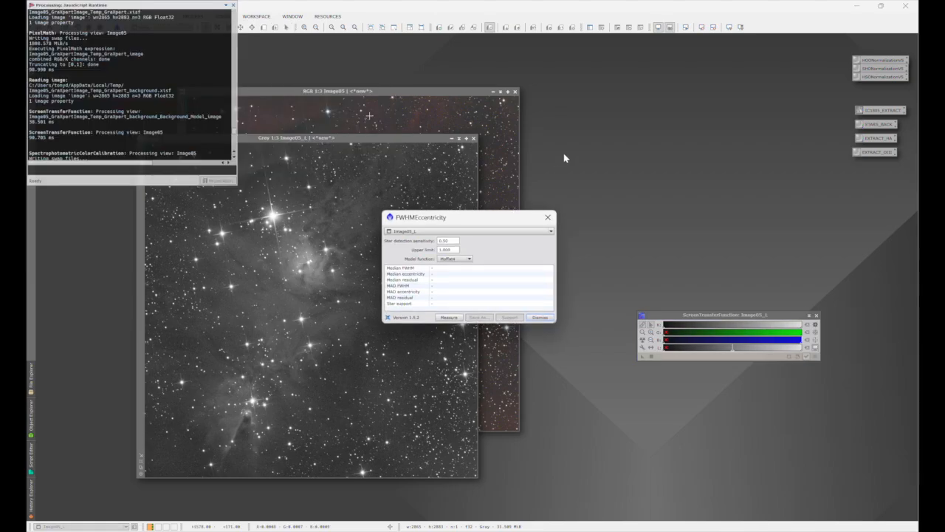
pyautogui.click(449, 317)
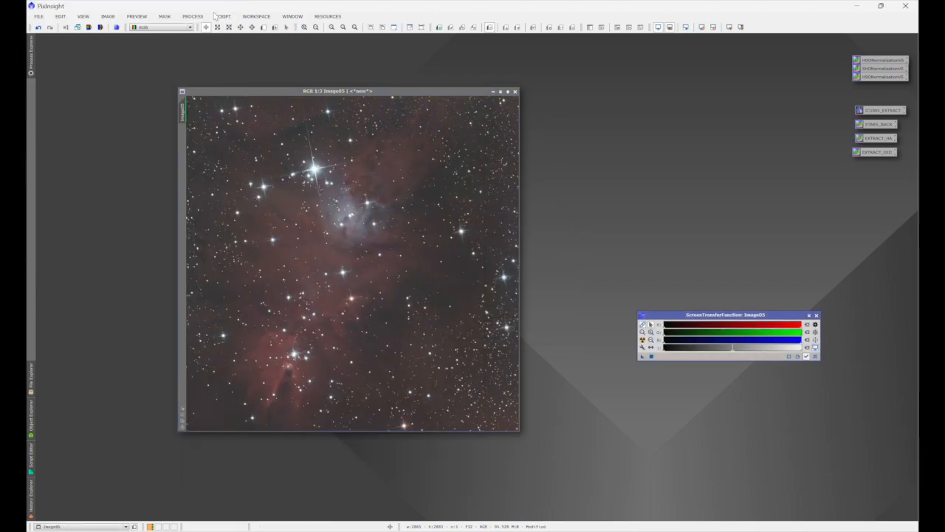
# Apply BlurXTerminator with Sharpen Stars and Adjust Star Halos to Image05, then close the log.
pyautogui.click(193, 17)
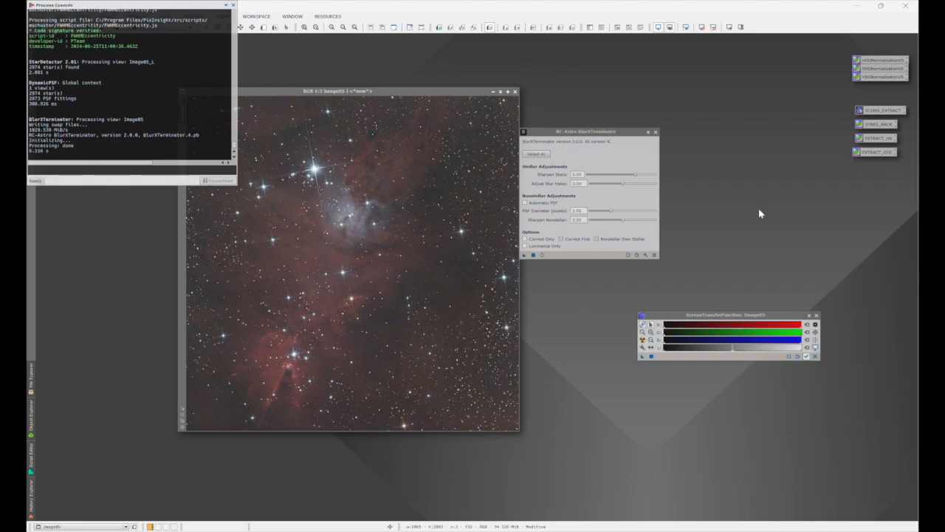
pyautogui.click(654, 131)
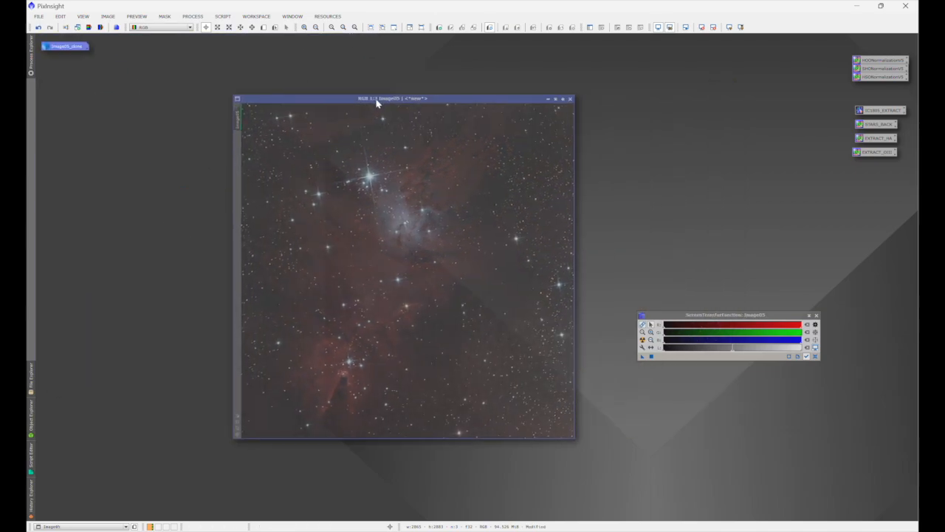
# Apply StarXTerminator to Image05 with Generate Star Image and Unscreen Stars enabled.
pyautogui.click(192, 17)
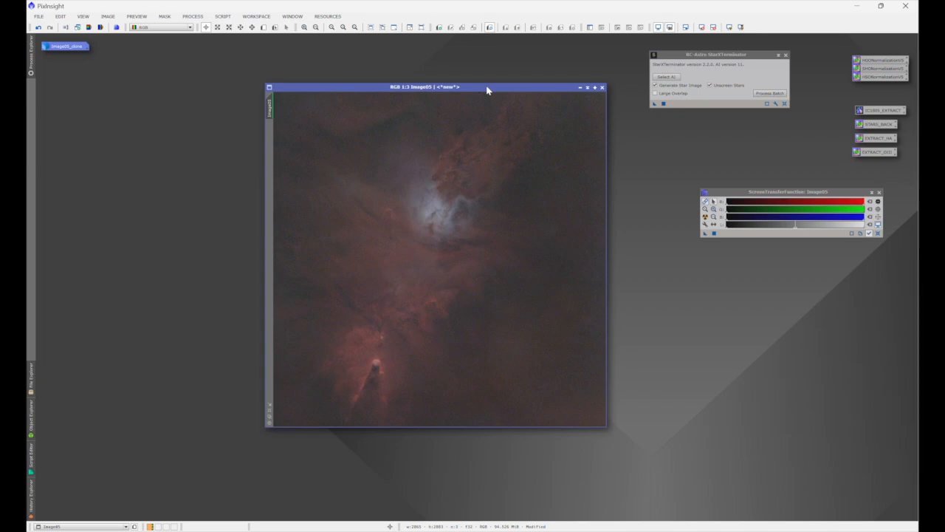
pyautogui.moveTo(452, 84)
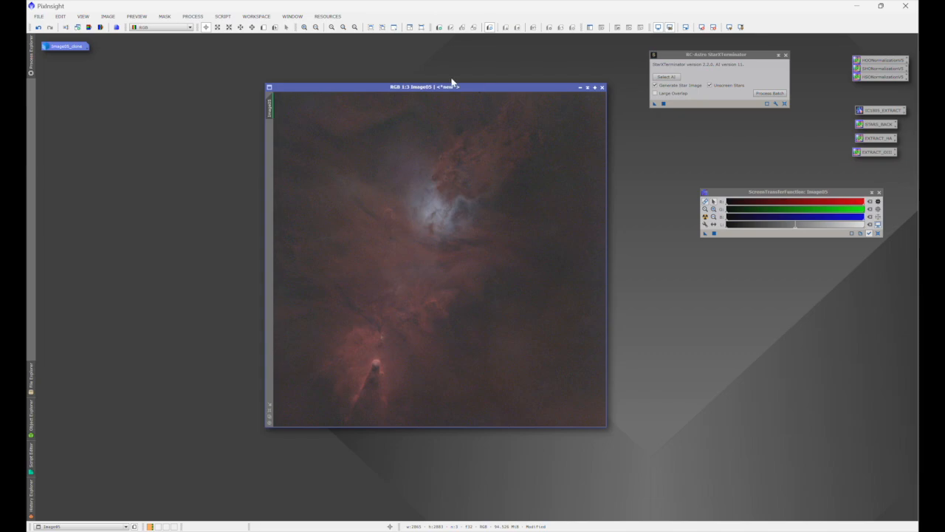
# Clone the starless Image05 by dragging its tab, then open DeepSNR and NoiseXTerminator.
pyautogui.moveTo(427, 86); pyautogui.dragTo(417, 100)
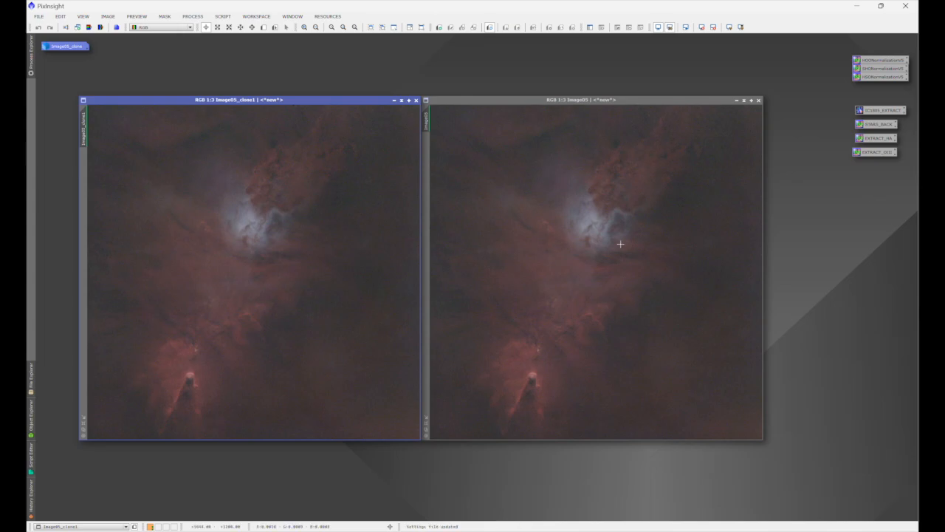
pyautogui.moveTo(538, 223)
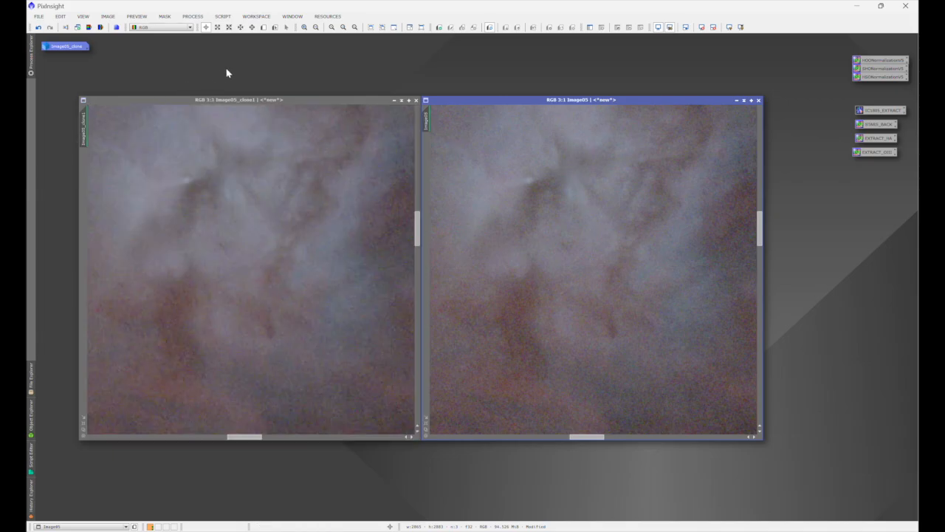
pyautogui.click(192, 16)
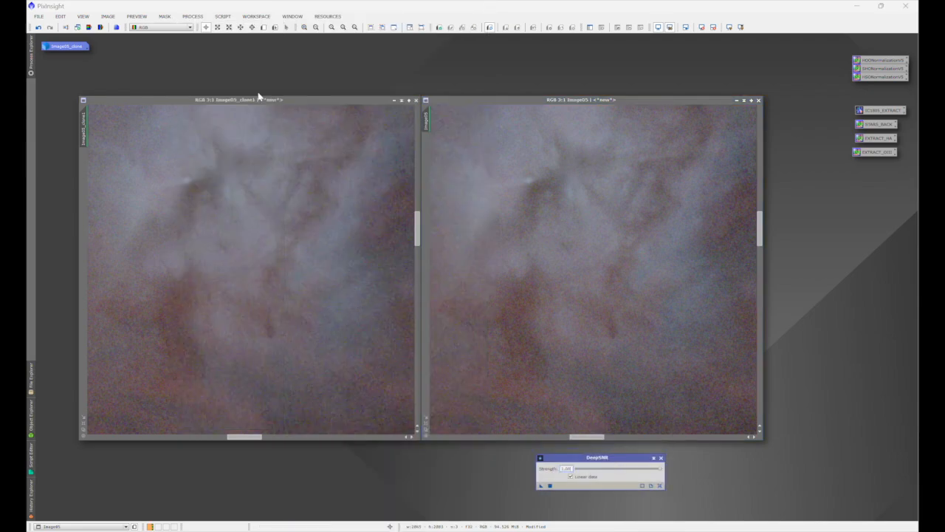
pyautogui.click(192, 16)
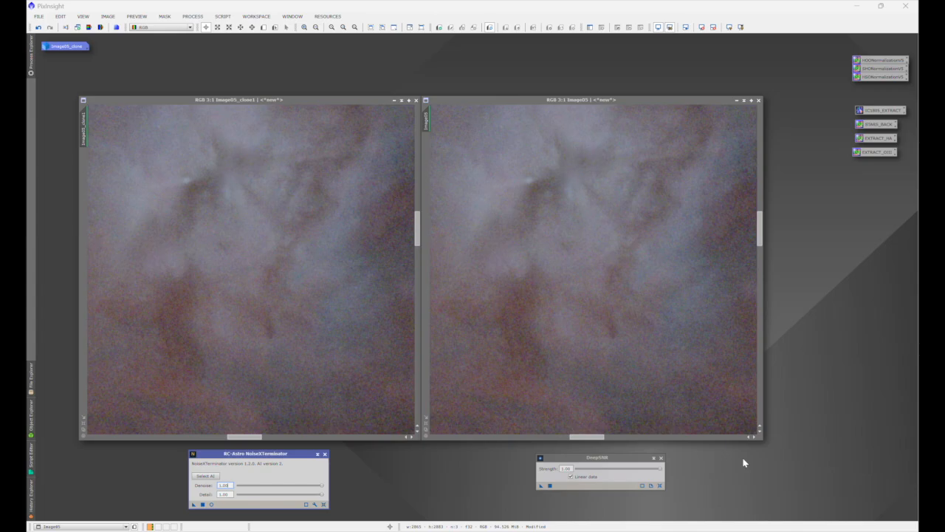
pyautogui.moveTo(517, 370)
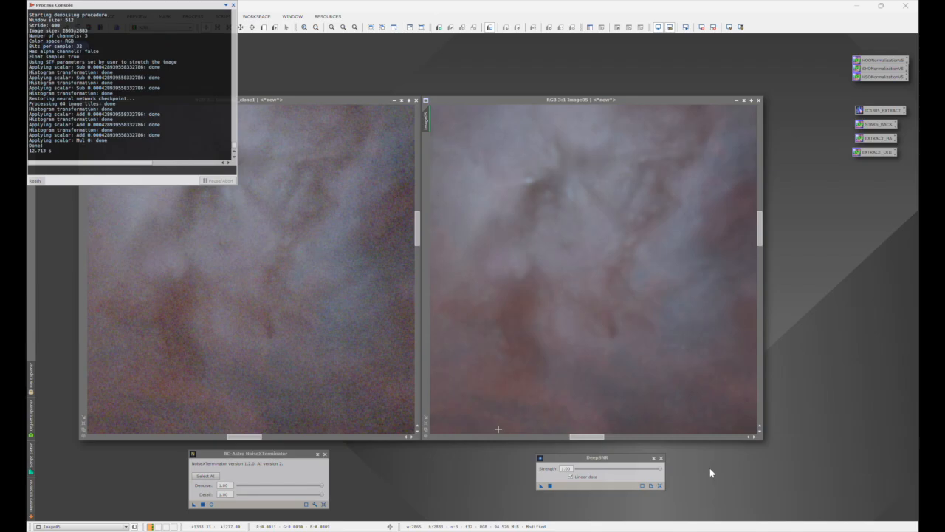
pyautogui.moveTo(609, 183)
pyautogui.write('0.15')
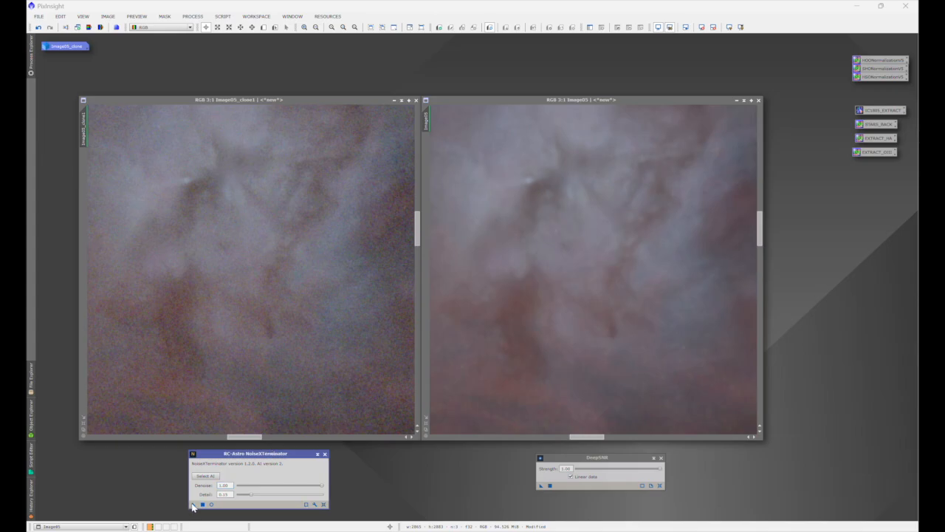
# Apply NoiseXTerminator at detail 0.15 to the starless clone Image05_clone1.
pyautogui.click(193, 504)
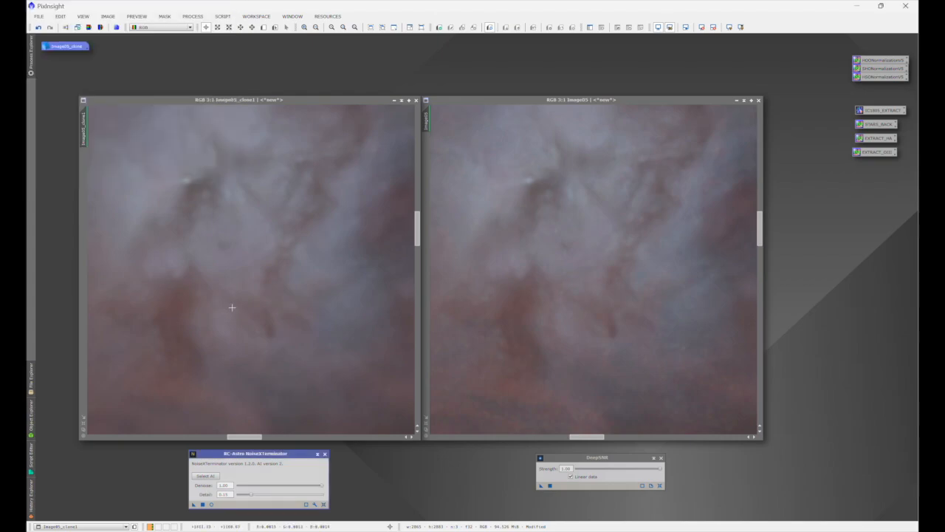
pyautogui.moveTo(371, 251)
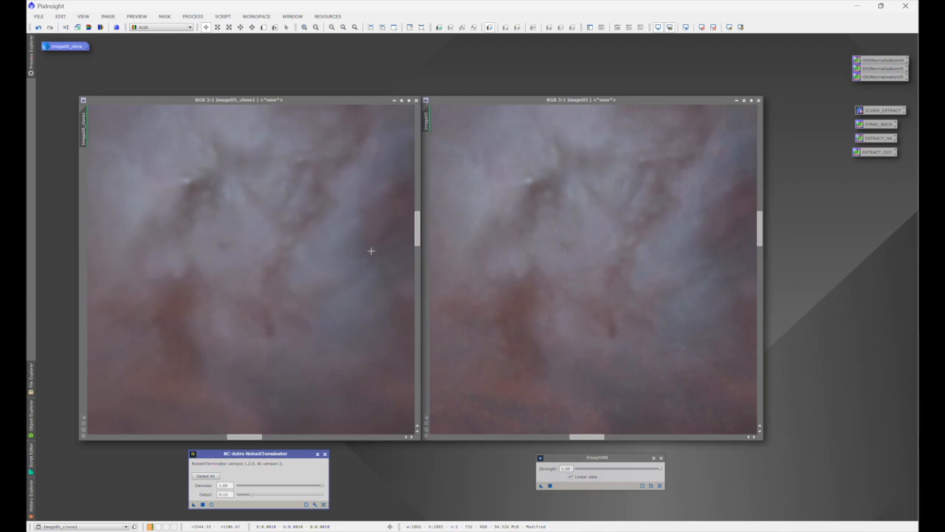
pyautogui.moveTo(376, 240)
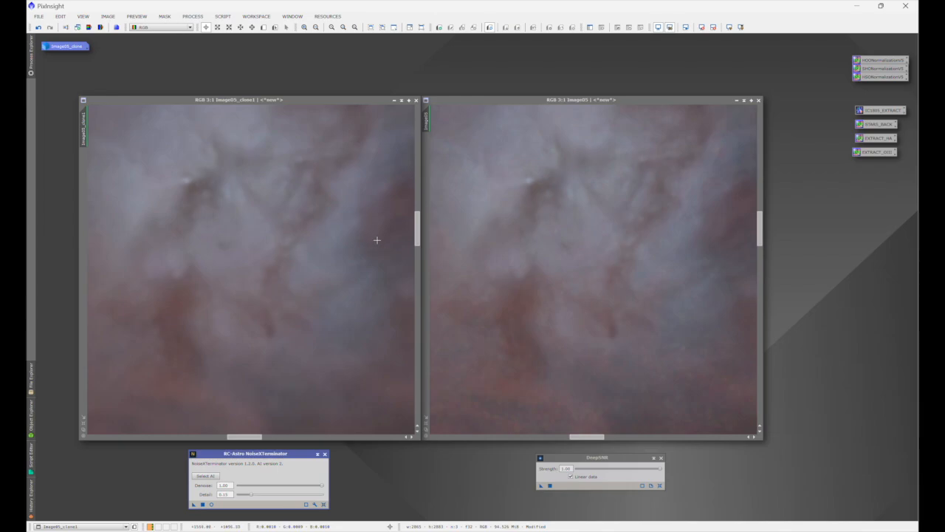
pyautogui.moveTo(664, 230)
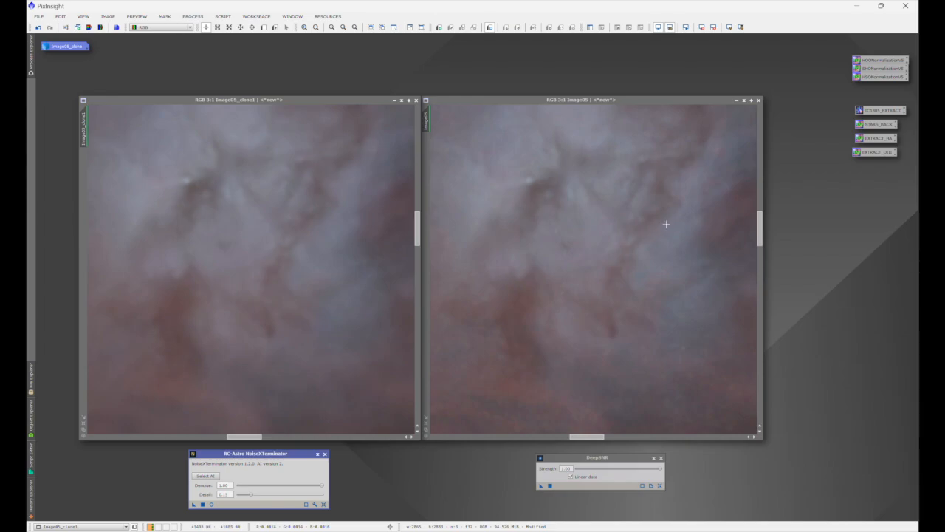
pyautogui.moveTo(322, 222)
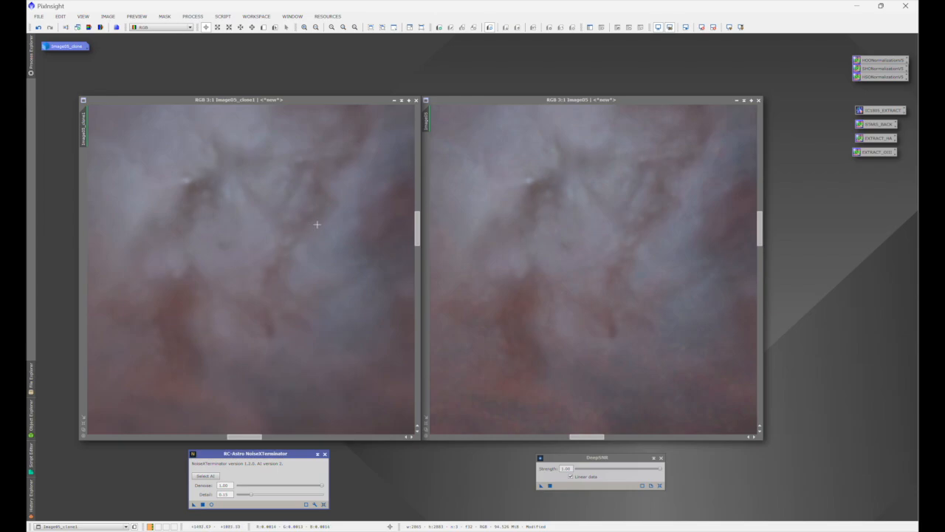
pyautogui.moveTo(293, 182)
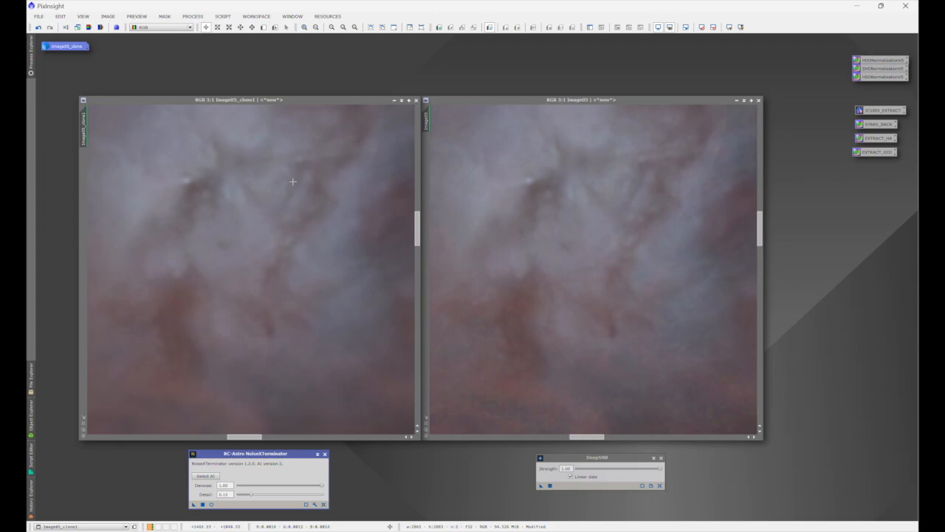
pyautogui.moveTo(266, 192)
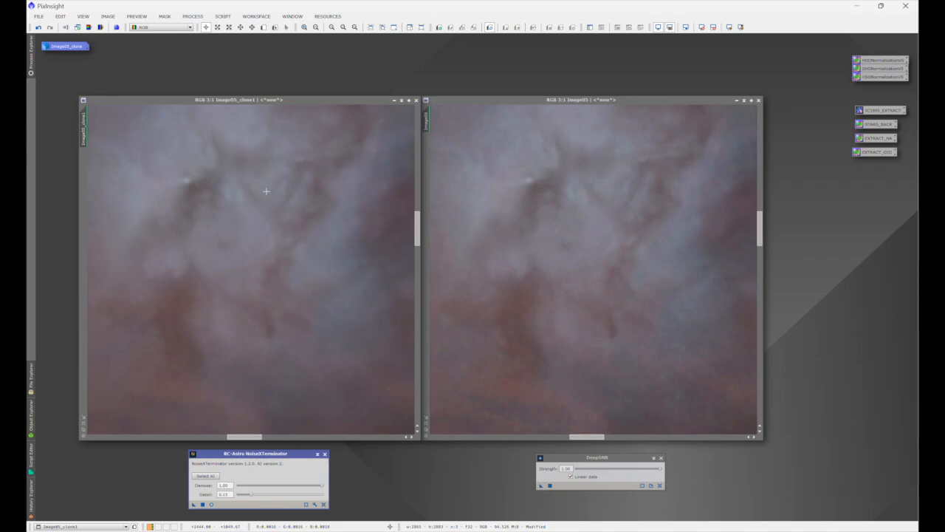
pyautogui.moveTo(320, 191)
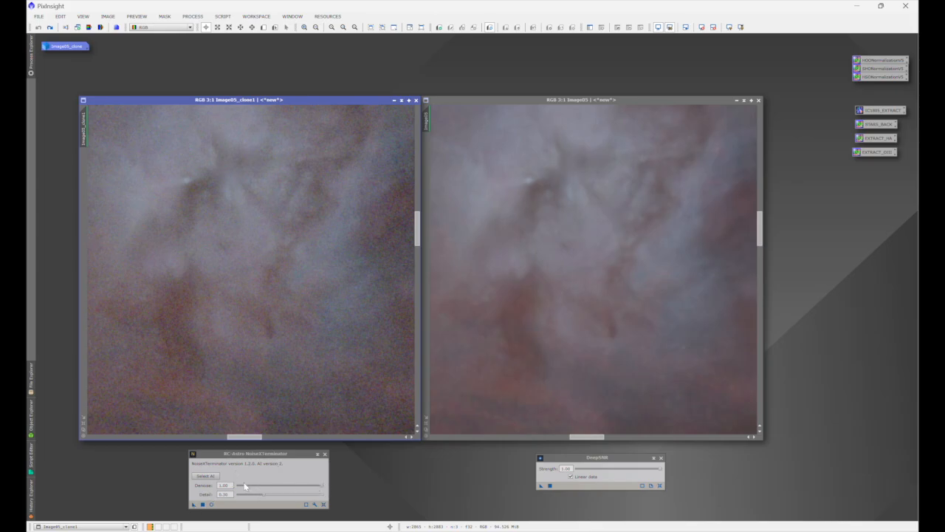
# Re-denoise the clone with NoiseXTerminator at detail 0.30 and close the processing log.
pyautogui.moveTo(245, 486); pyautogui.dragTo(321, 489)
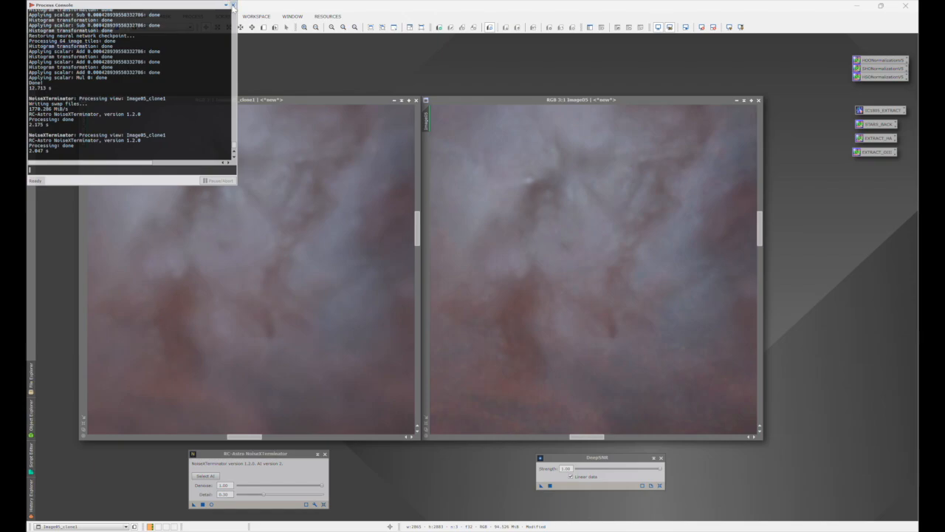
pyautogui.click(232, 6)
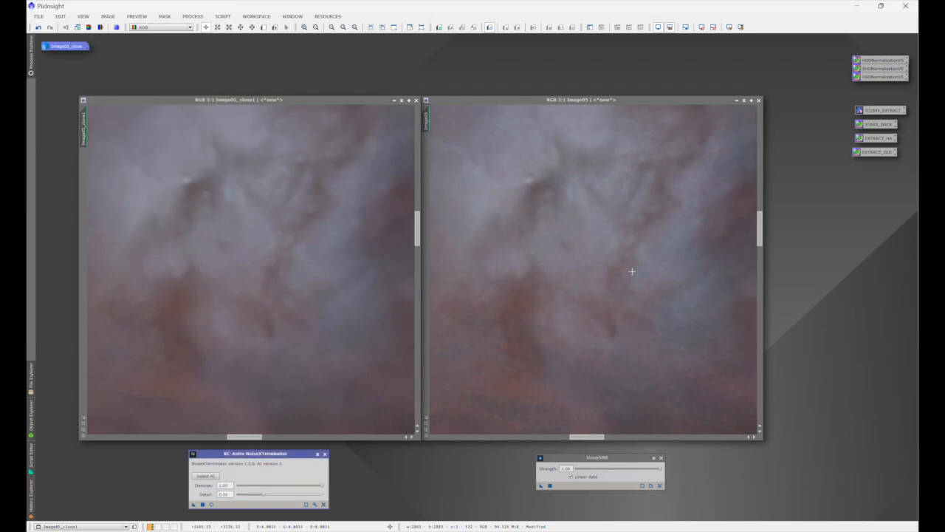
pyautogui.moveTo(661, 229)
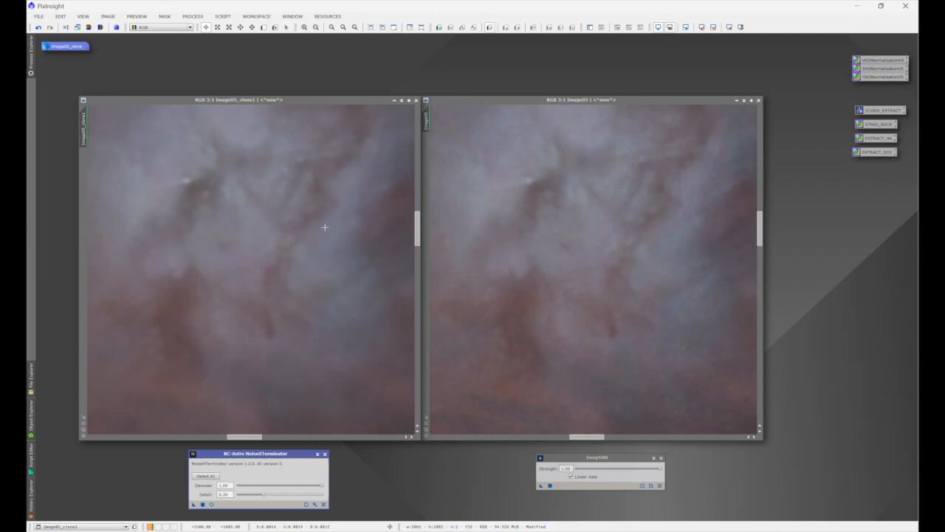
pyautogui.moveTo(325, 224)
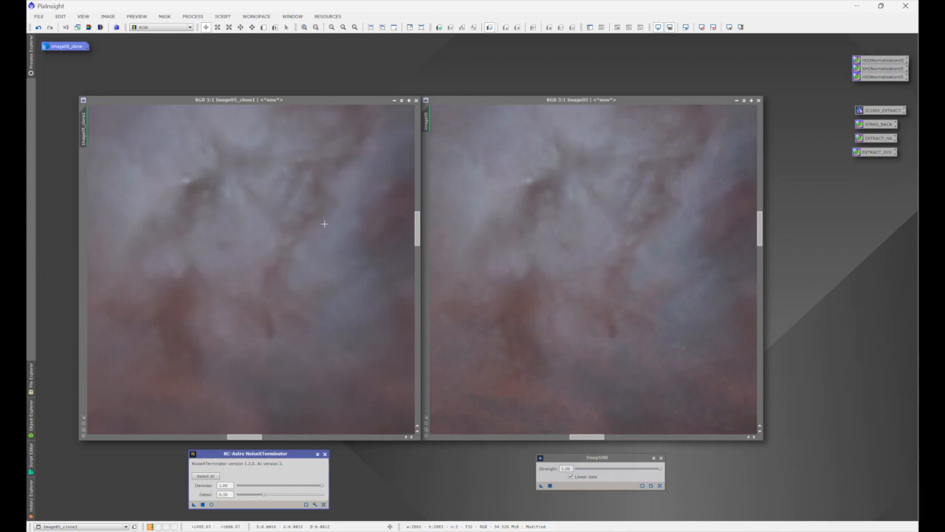
pyautogui.moveTo(315, 230)
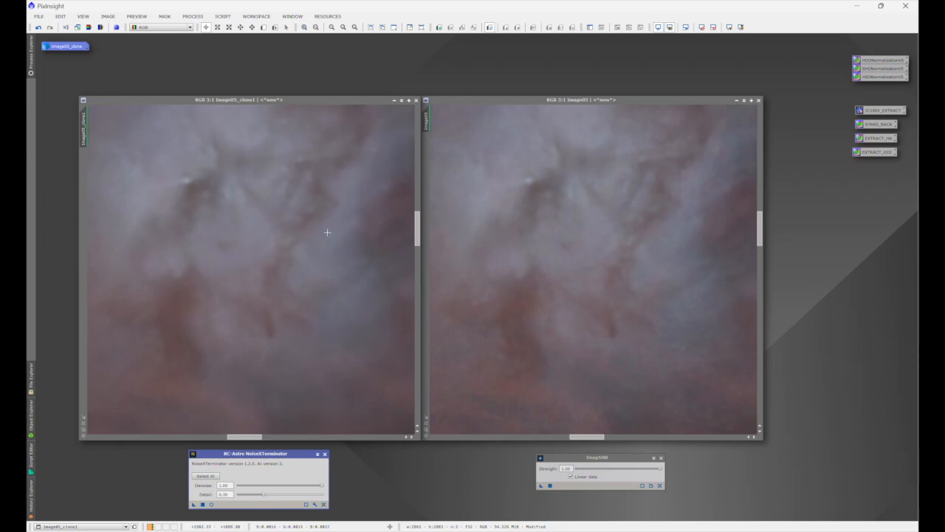
pyautogui.moveTo(327, 228)
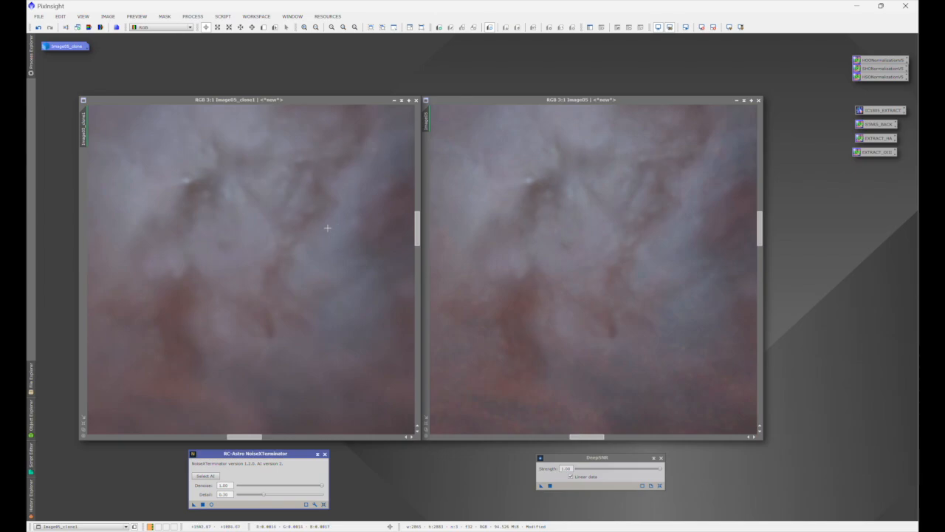
pyautogui.moveTo(337, 227)
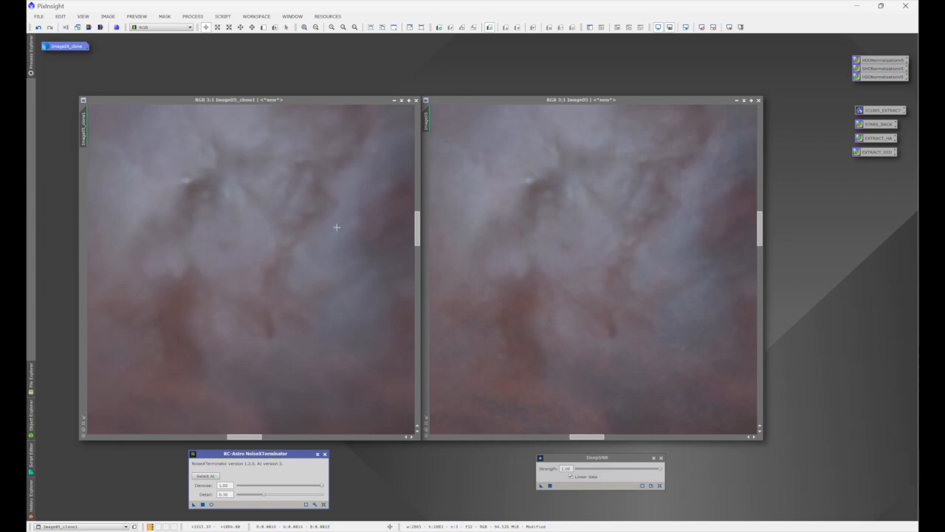
pyautogui.moveTo(683, 219)
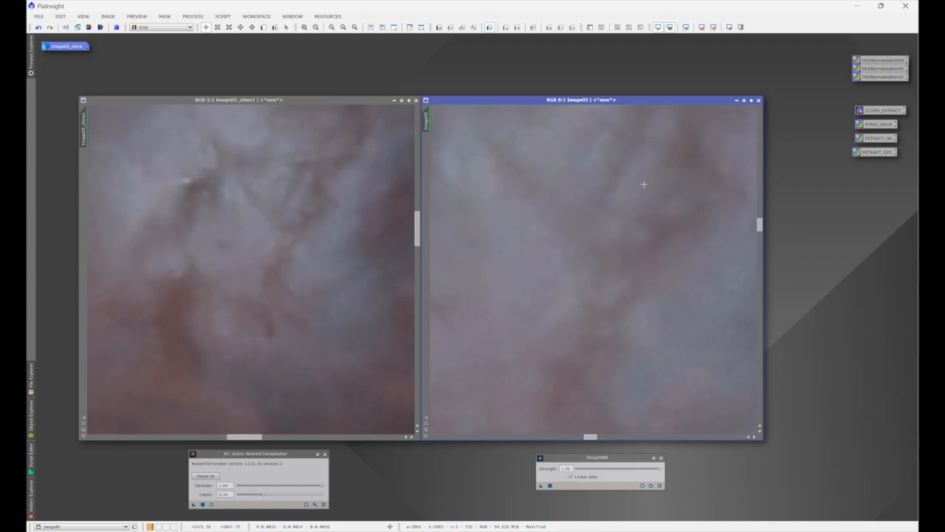
pyautogui.moveTo(631, 198)
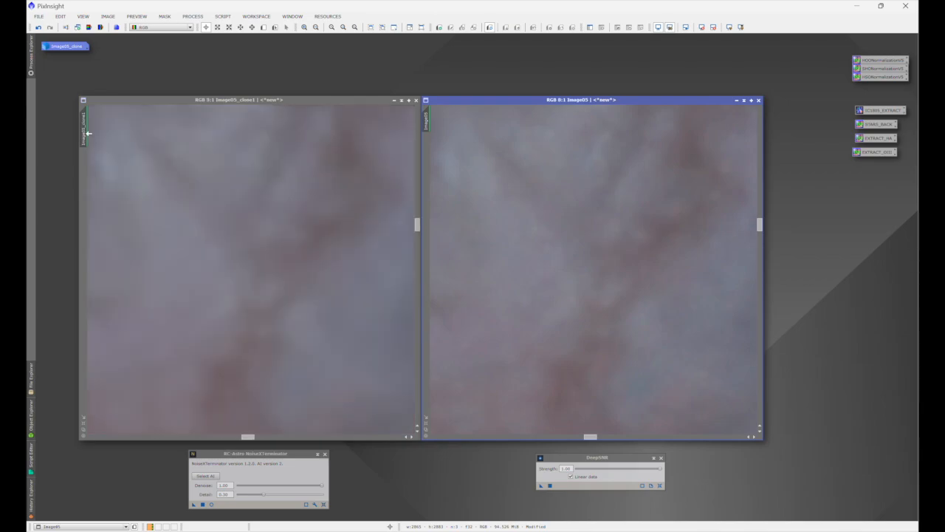
pyautogui.moveTo(645, 188)
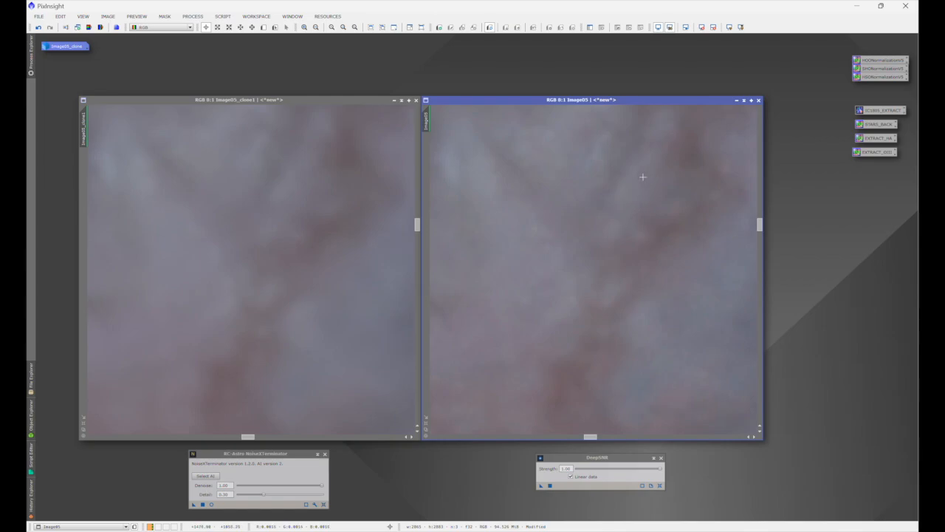
pyautogui.moveTo(640, 198)
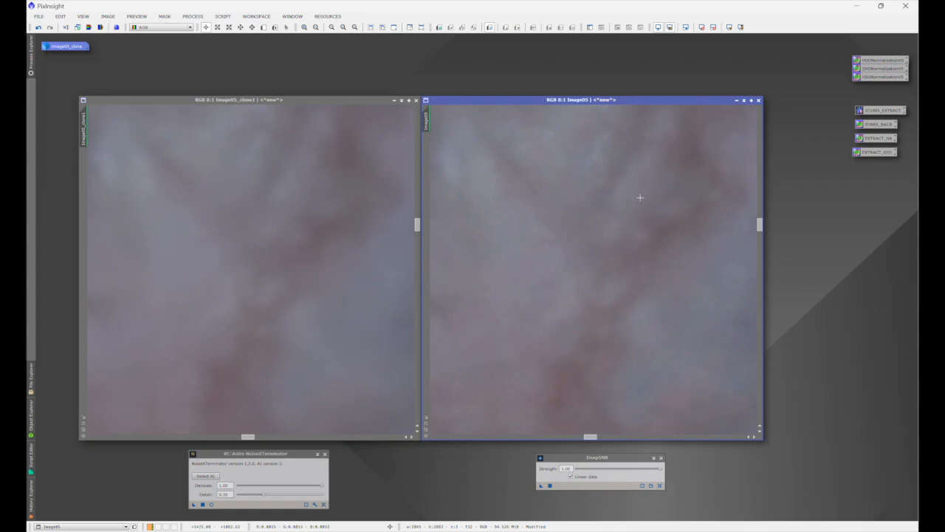
pyautogui.moveTo(629, 202)
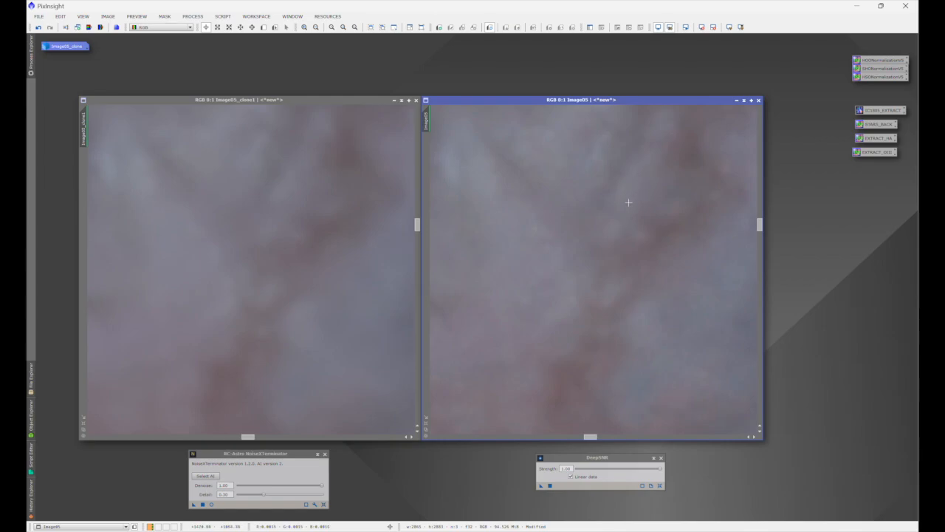
pyautogui.moveTo(292, 186)
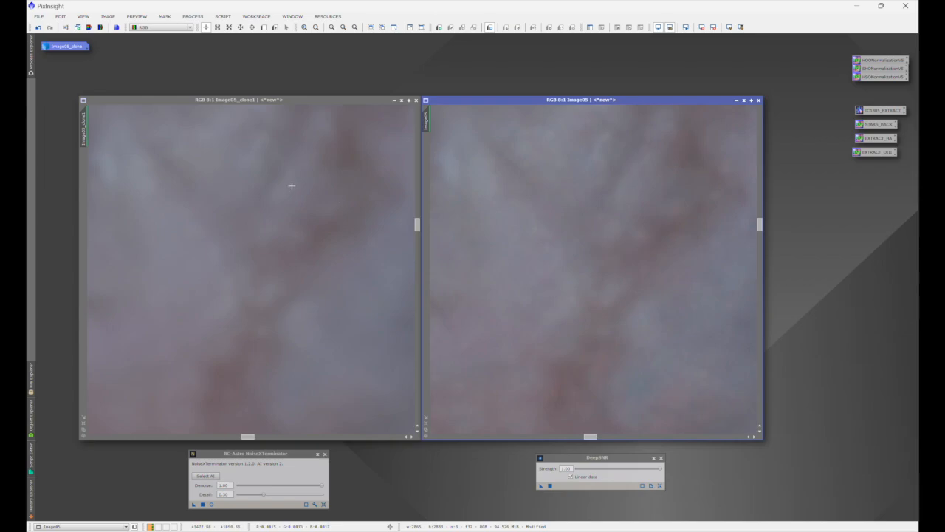
pyautogui.moveTo(291, 198)
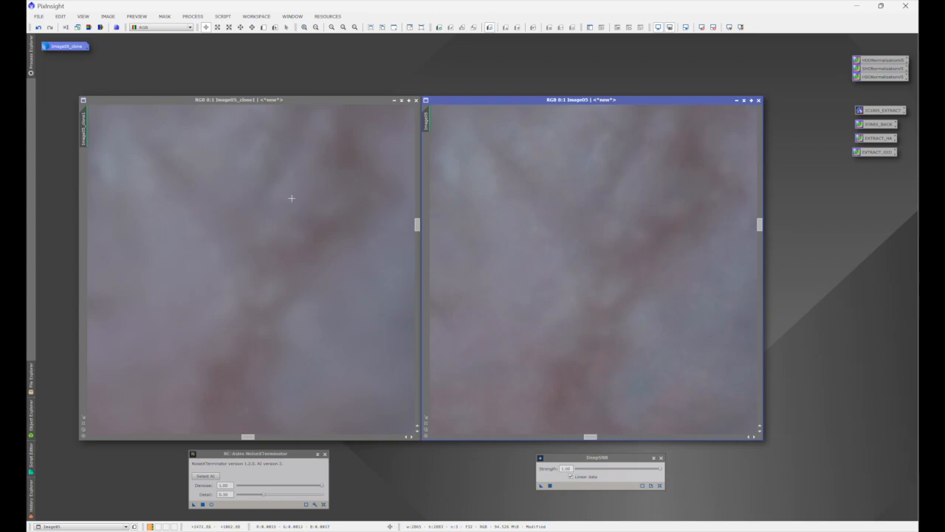
pyautogui.moveTo(309, 186)
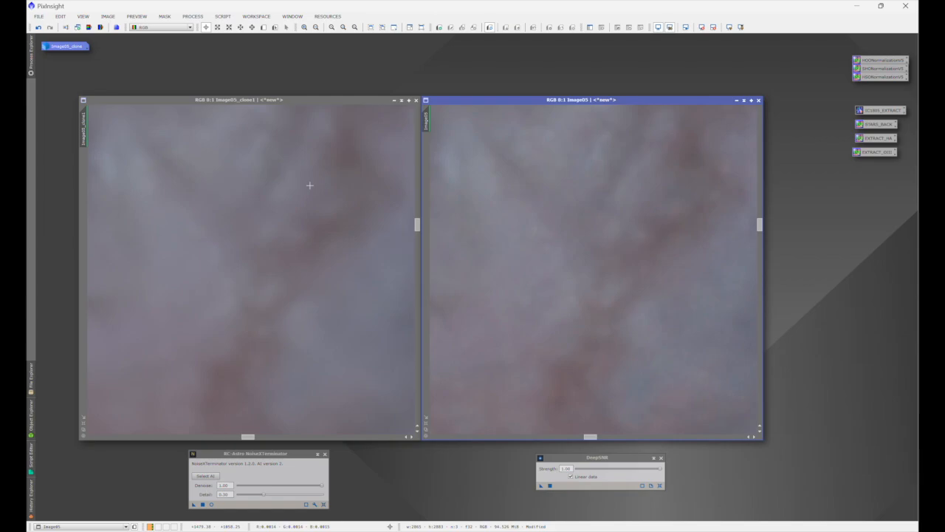
pyautogui.moveTo(279, 256)
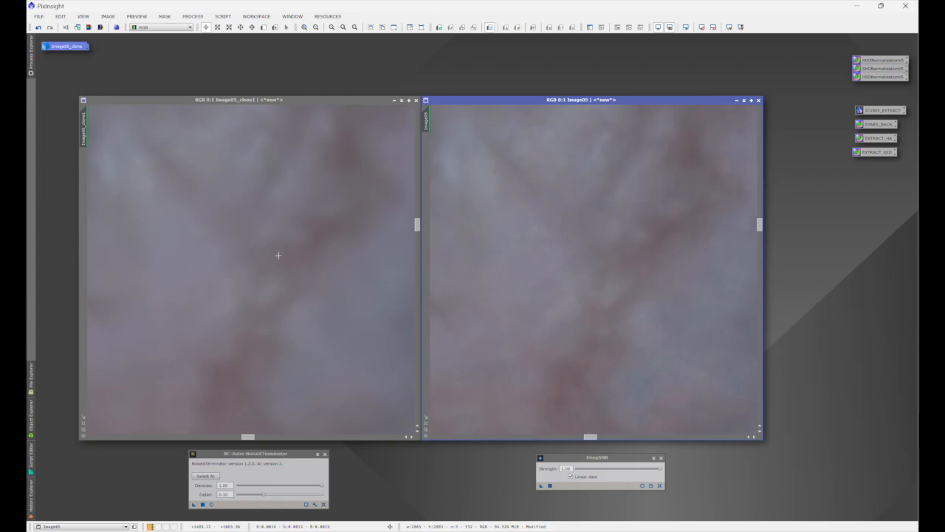
pyautogui.moveTo(283, 284)
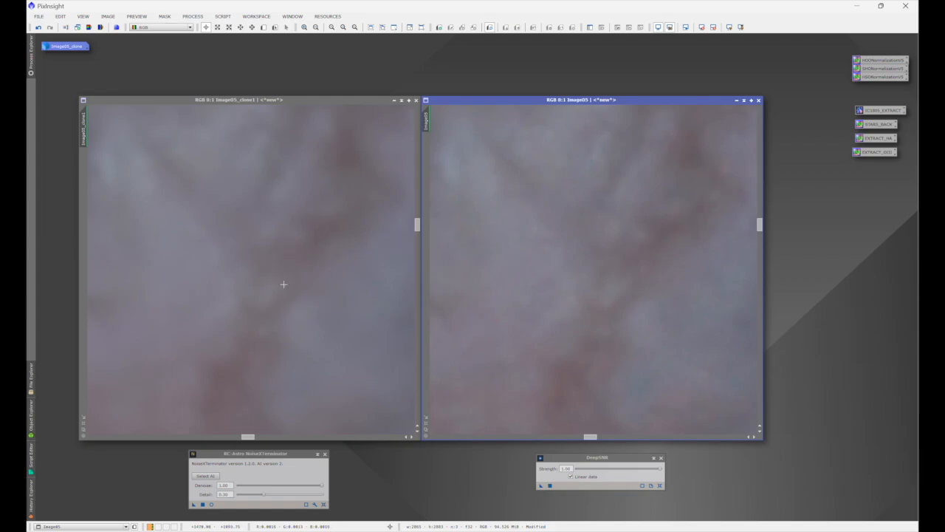
# Undo the clone's denoise and rerun NoiseXTerminator at denoise 1.00, detail 0.60.
pyautogui.click(38, 28)
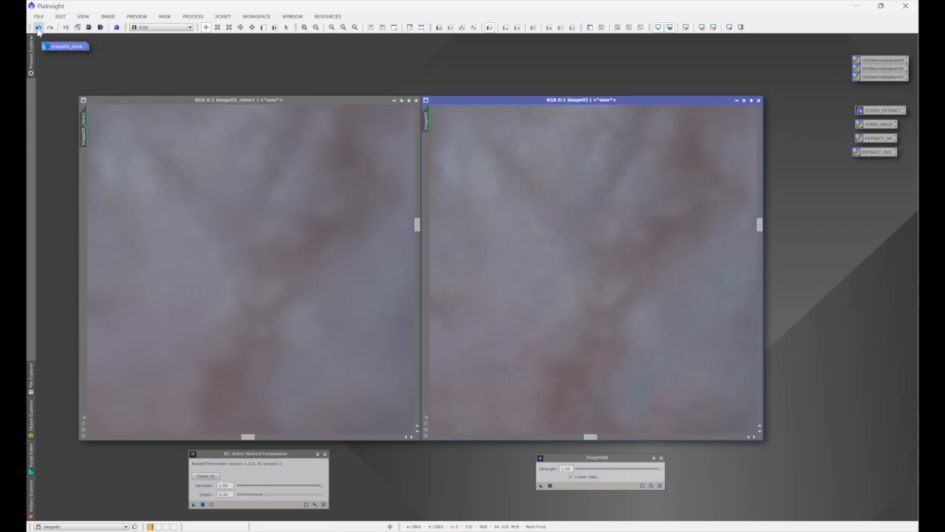
pyautogui.click(49, 28)
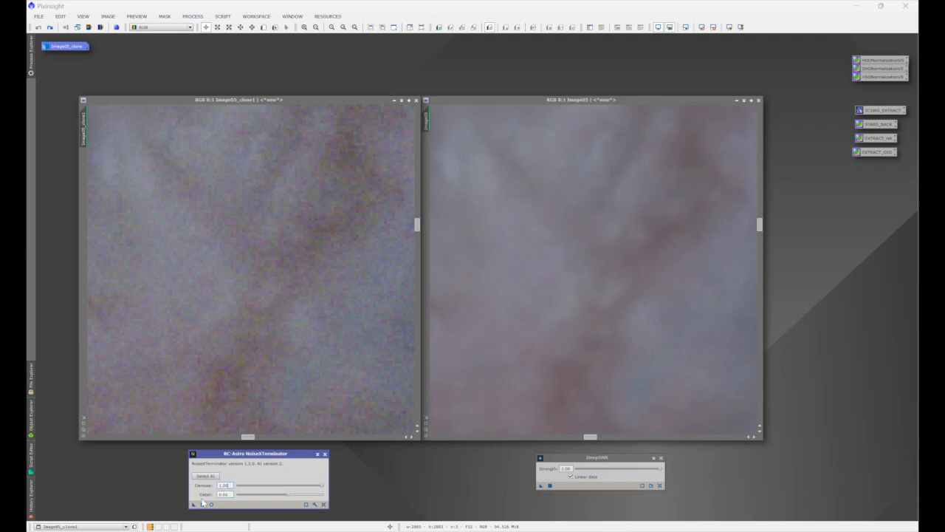
pyautogui.moveTo(206, 341)
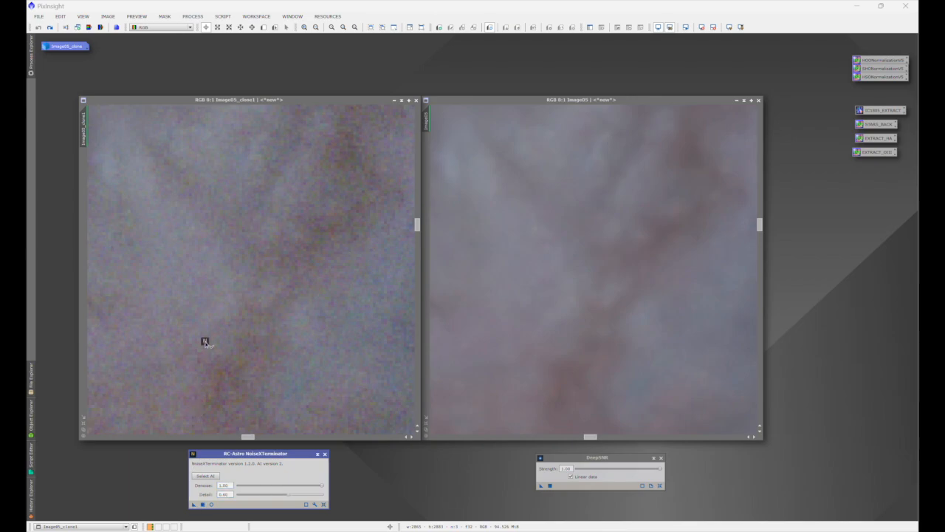
pyautogui.click(205, 475)
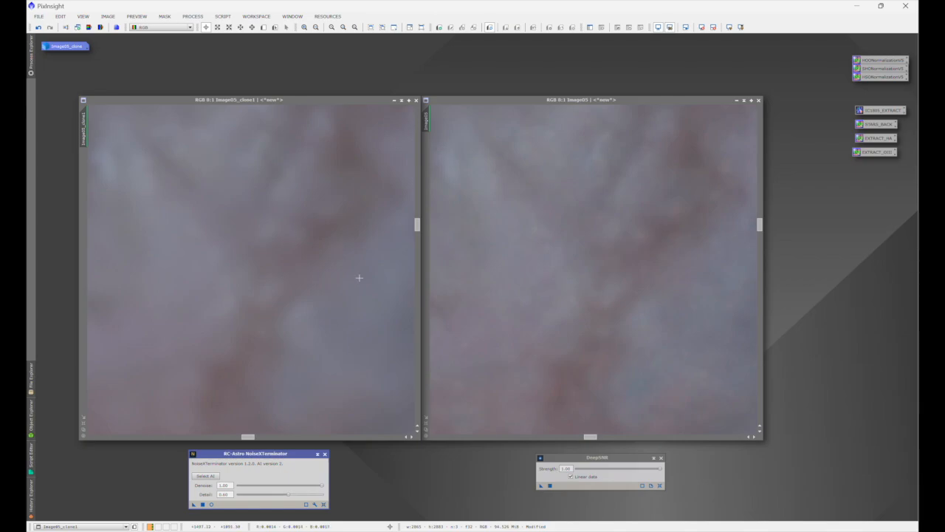
pyautogui.moveTo(638, 233)
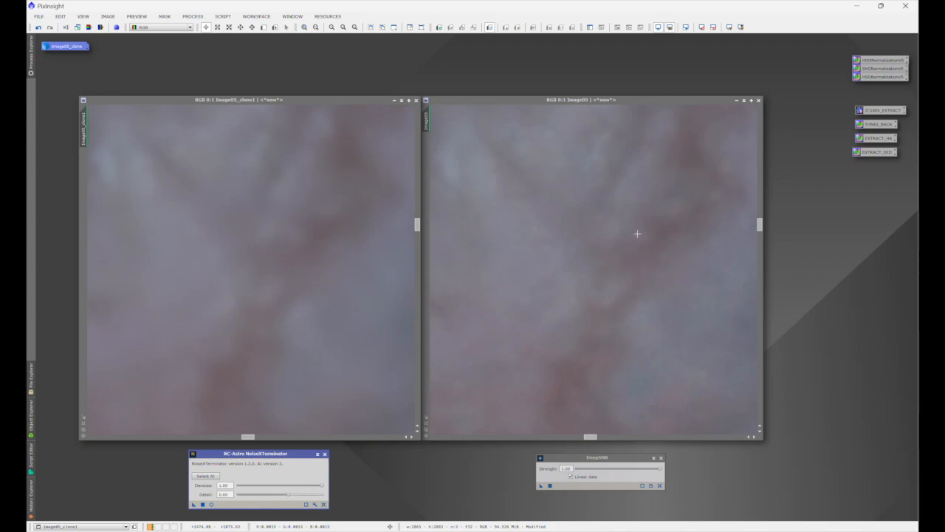
pyautogui.moveTo(644, 237)
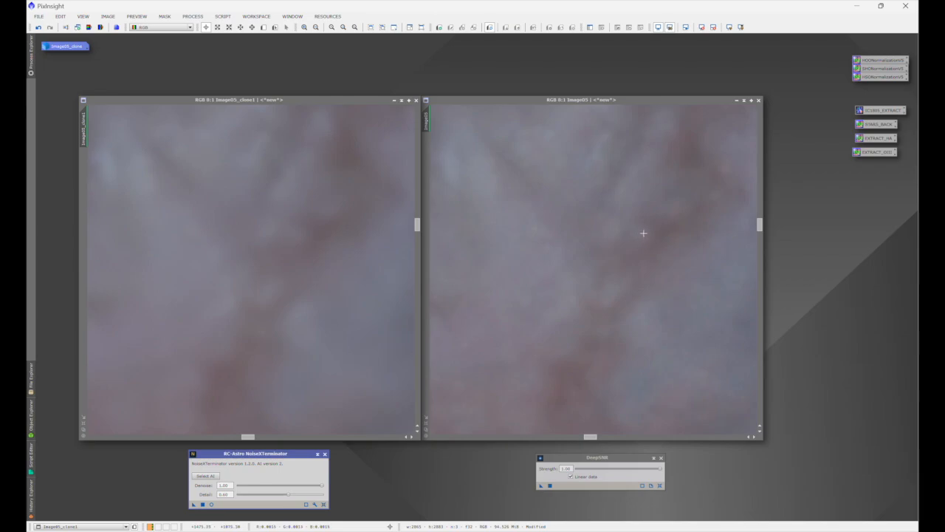
pyautogui.moveTo(375, 241)
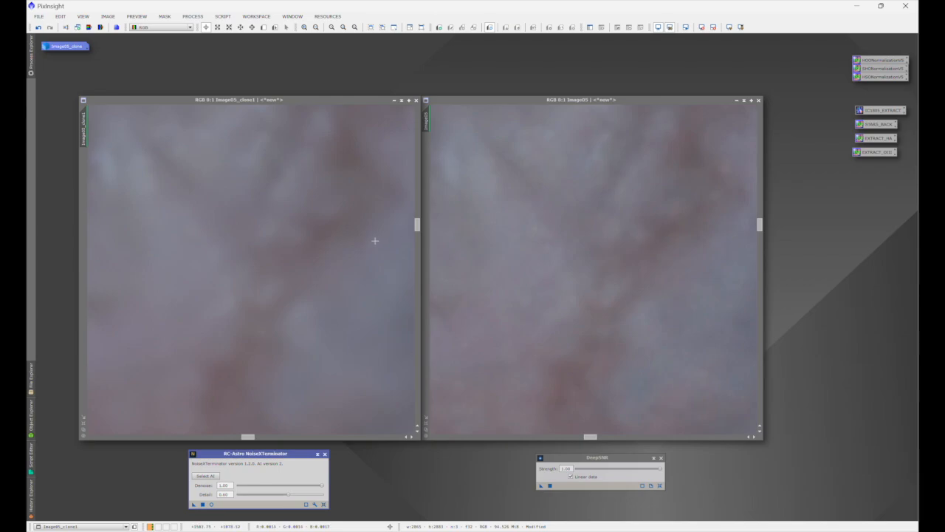
pyautogui.moveTo(307, 235)
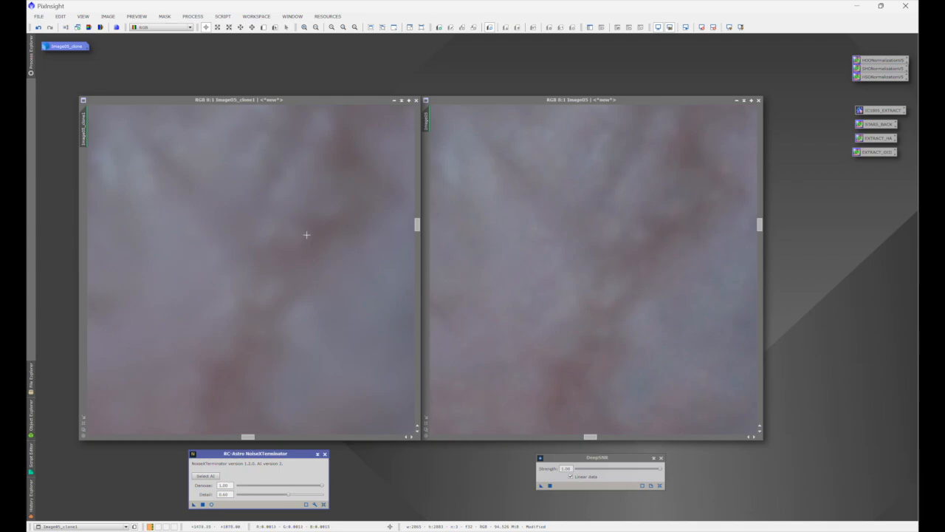
pyautogui.moveTo(300, 237)
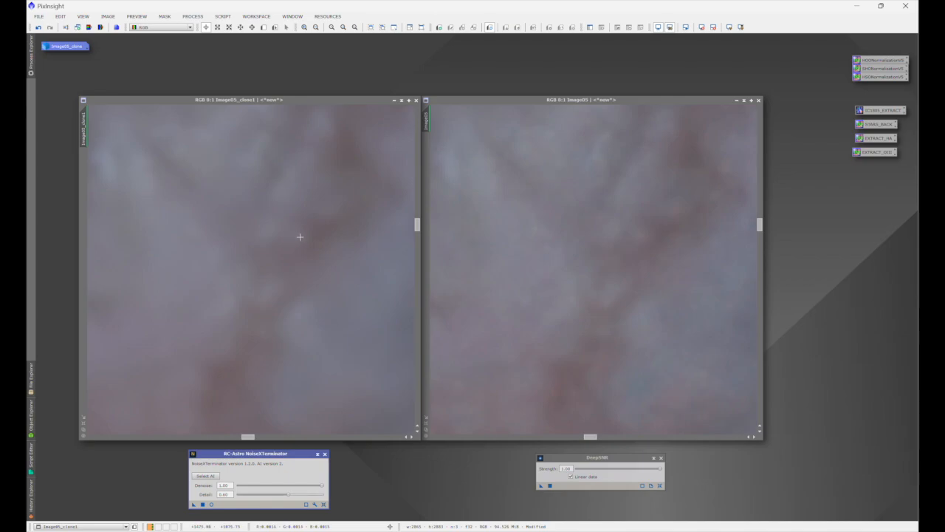
pyautogui.moveTo(297, 234)
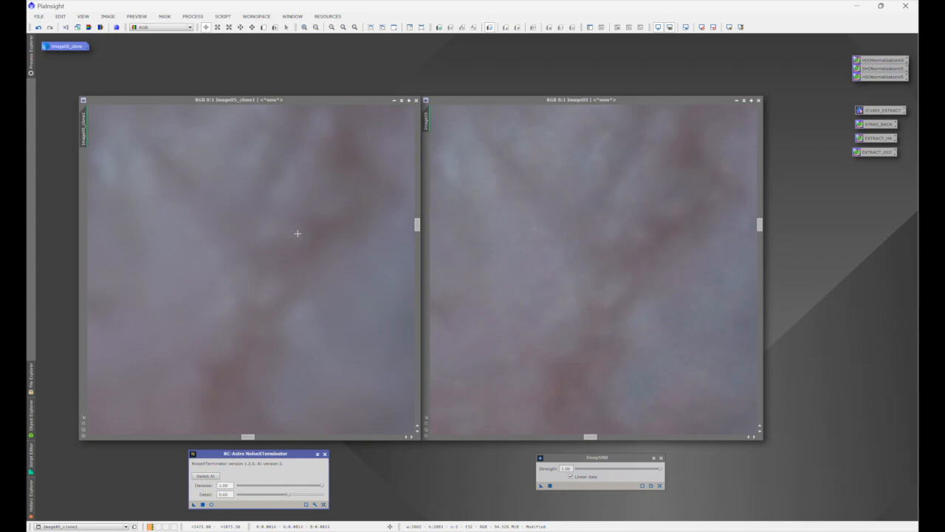
pyautogui.moveTo(650, 223)
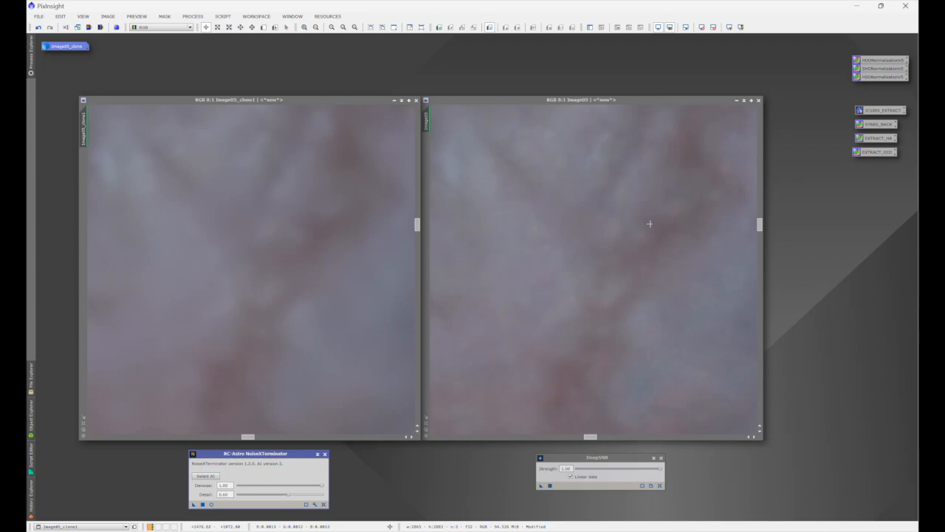
pyautogui.moveTo(247, 257)
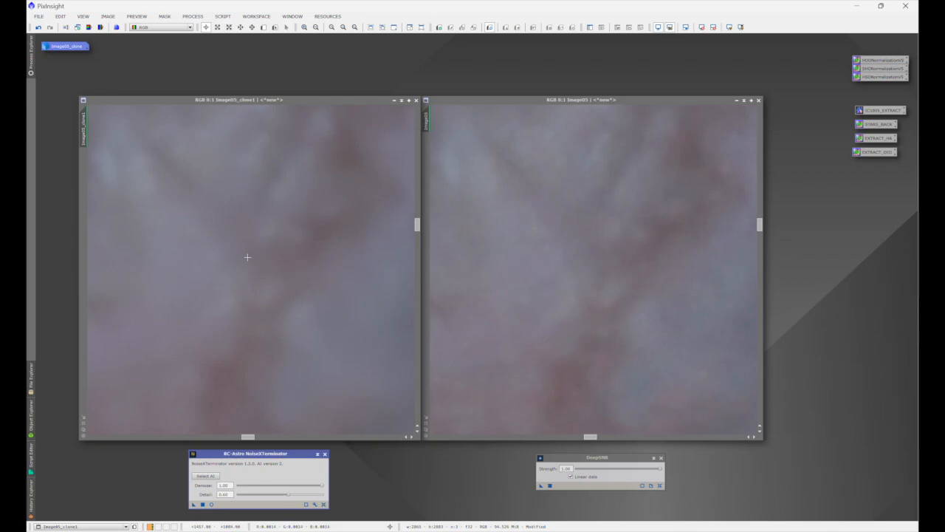
pyautogui.moveTo(154, 151)
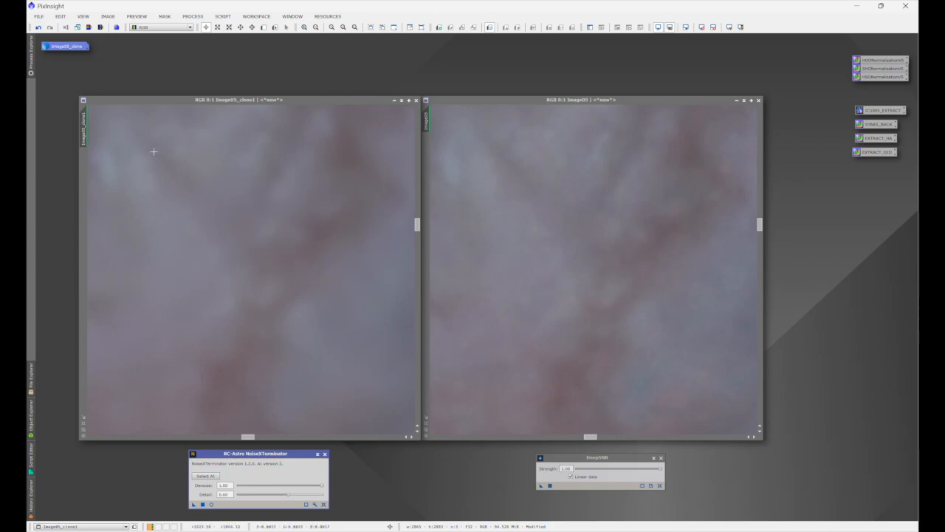
pyautogui.moveTo(106, 126)
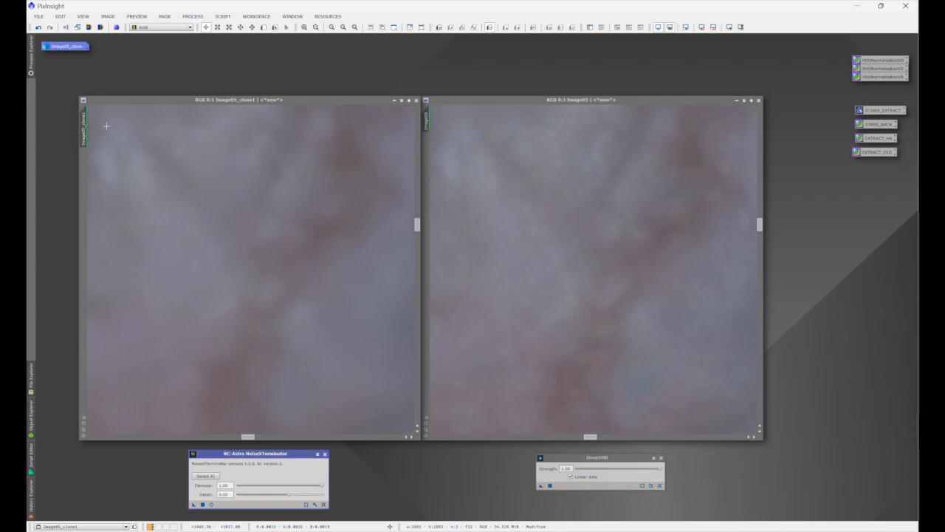
pyautogui.moveTo(129, 106)
pyautogui.write('1')
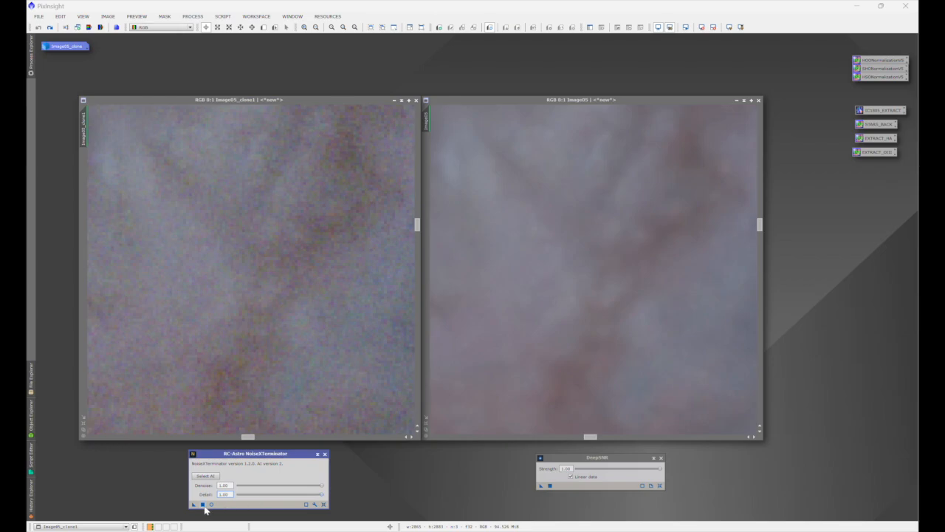
# Apply NoiseXTerminator with detail 1.00 to the left clone Image05_clone1.
pyautogui.click(202, 504)
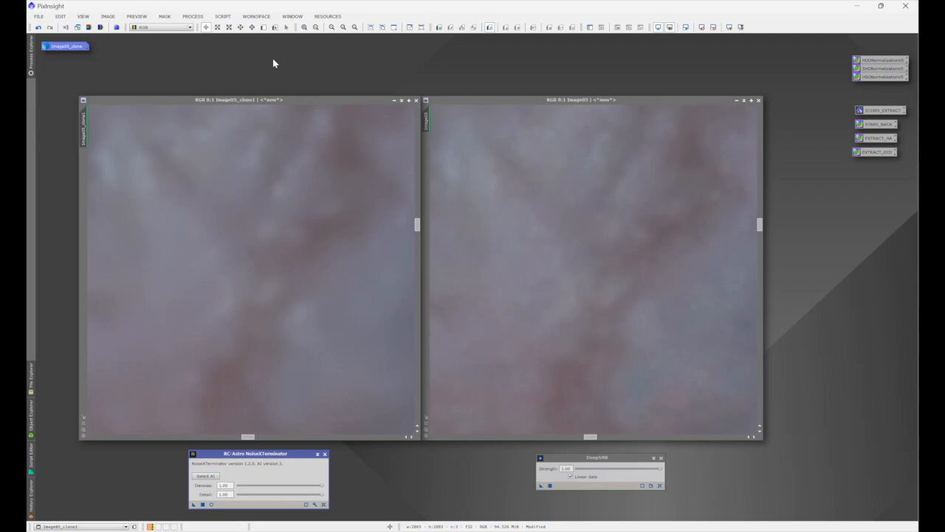
pyautogui.moveTo(254, 226)
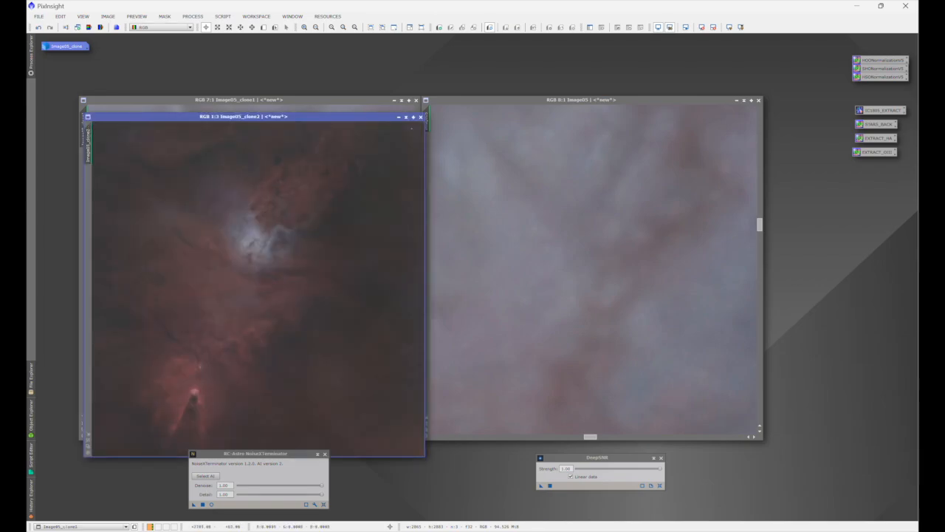
# Close the stray Image05_clone2 window.
pyautogui.click(421, 117)
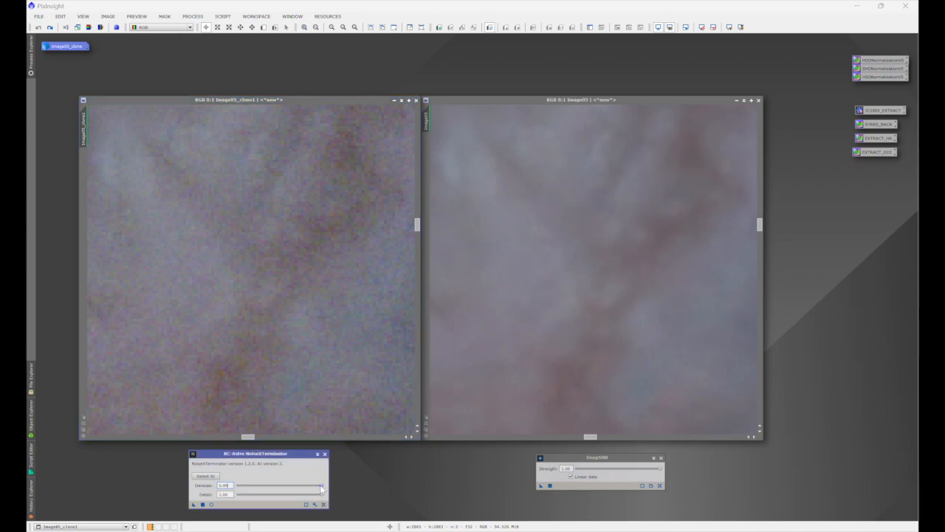
# Lower NoiseXTerminator denoise to 0.80 and apply it to Image05_clone1.
pyautogui.moveTo(321, 486); pyautogui.dragTo(304, 486)
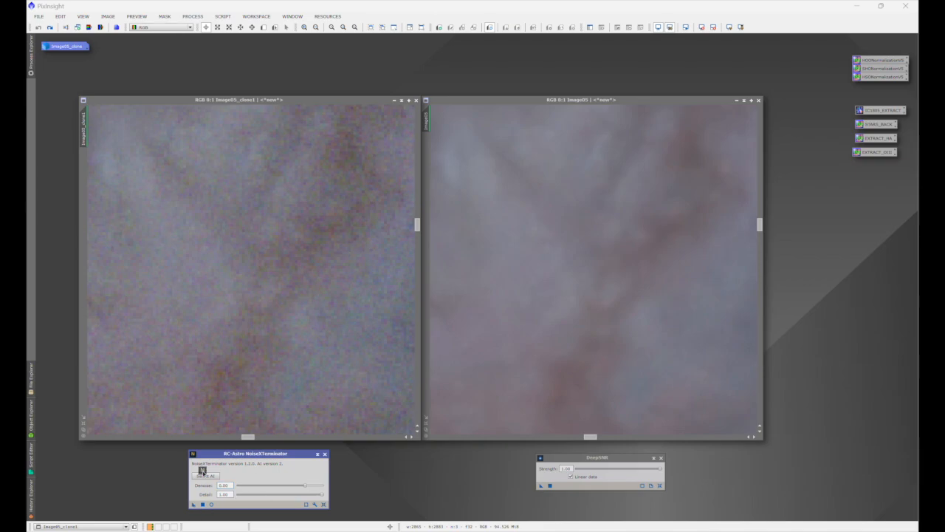
pyautogui.click(204, 475)
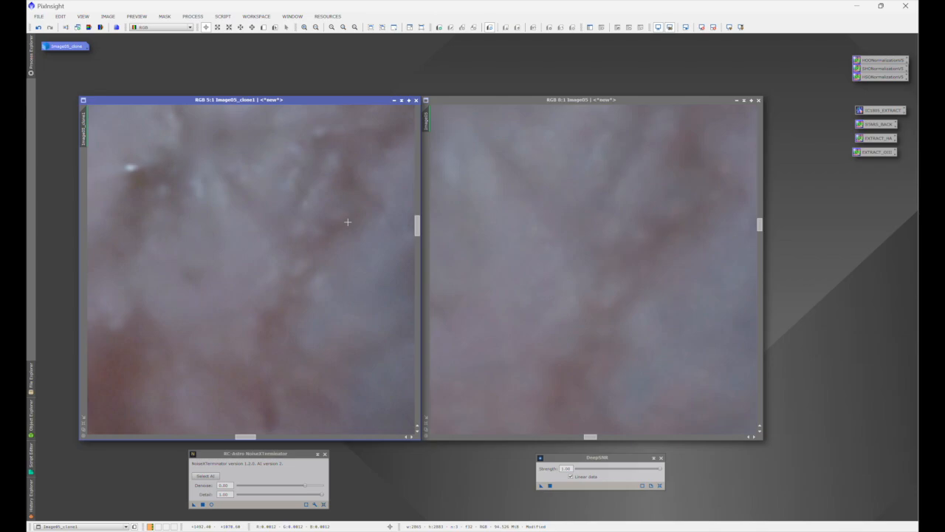
pyautogui.moveTo(308, 318)
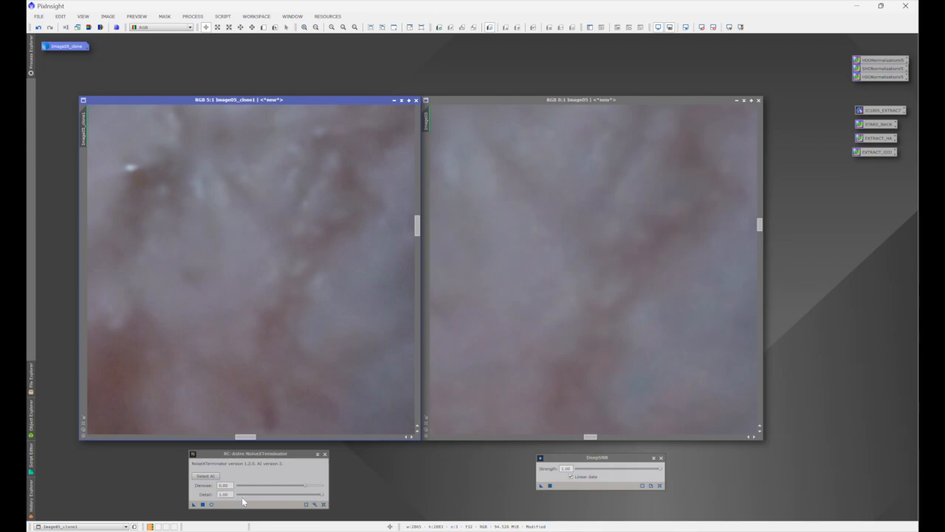
pyautogui.moveTo(179, 219)
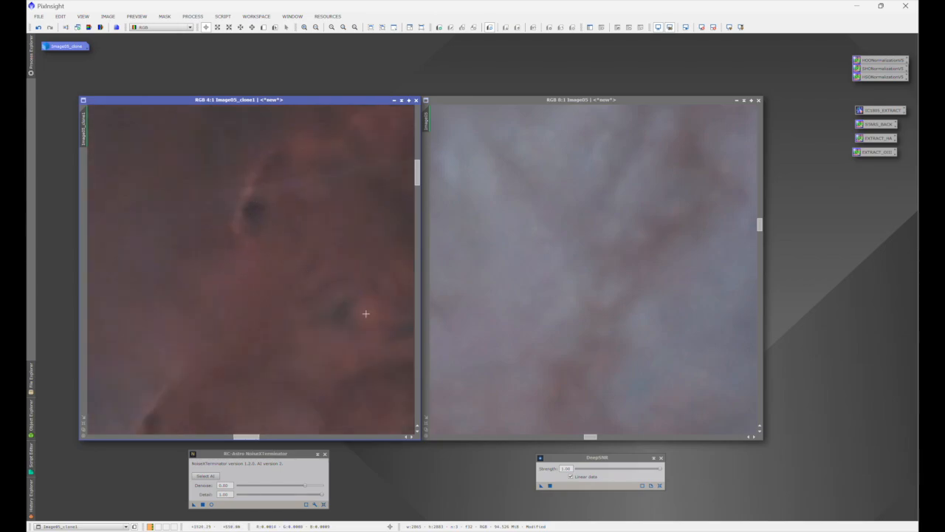
pyautogui.moveTo(267, 227)
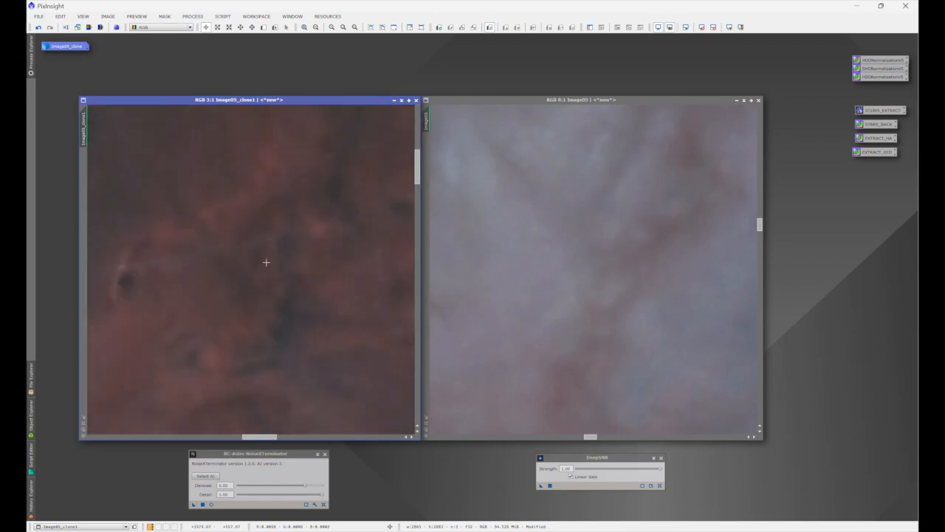
pyautogui.moveTo(259, 246)
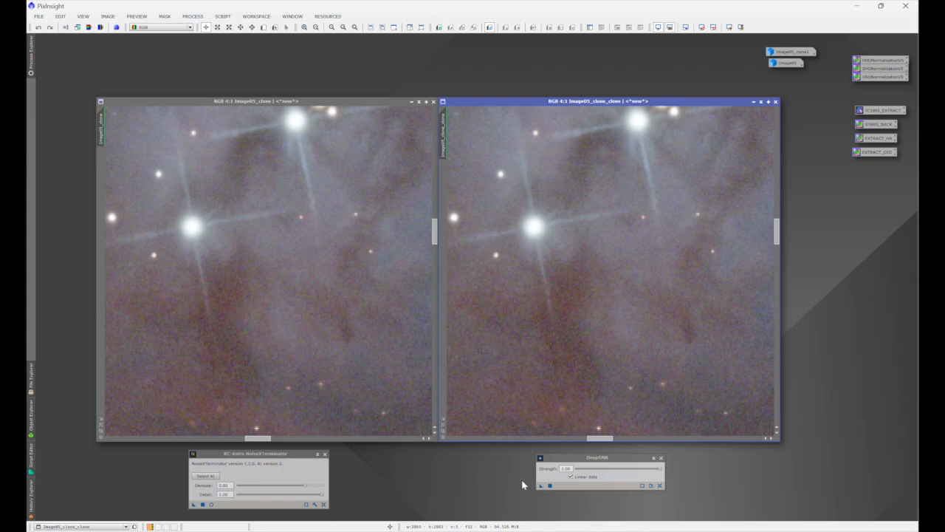
# Run DeepSNR on the right clone, Image05_clone_clone.
pyautogui.click(541, 485)
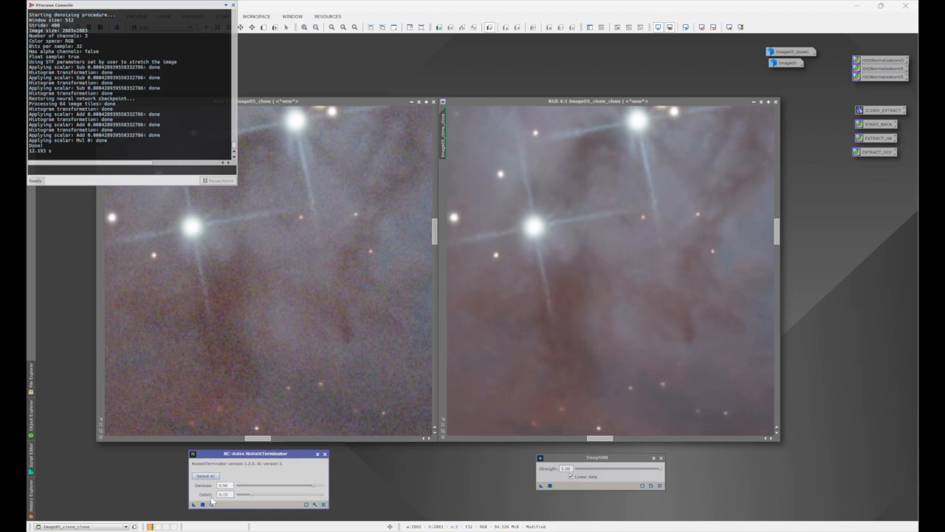
pyautogui.moveTo(267, 464)
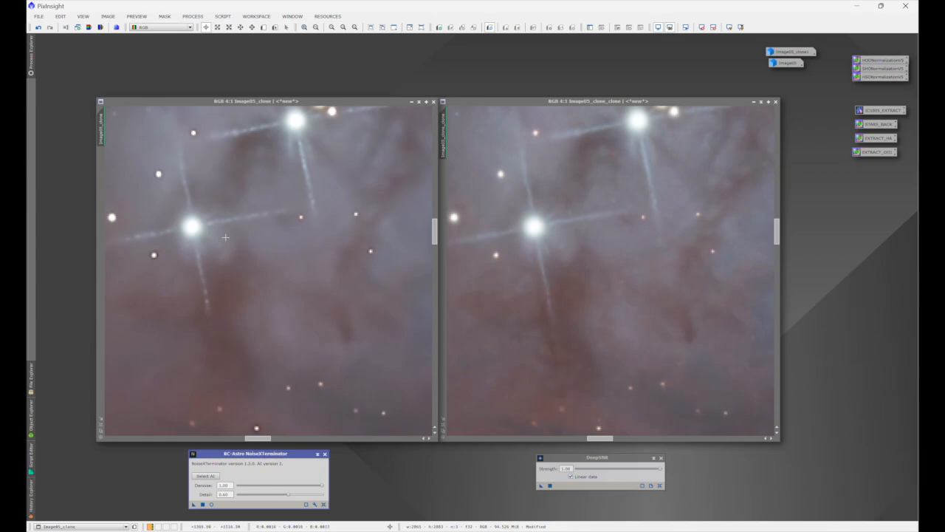
pyautogui.moveTo(181, 226)
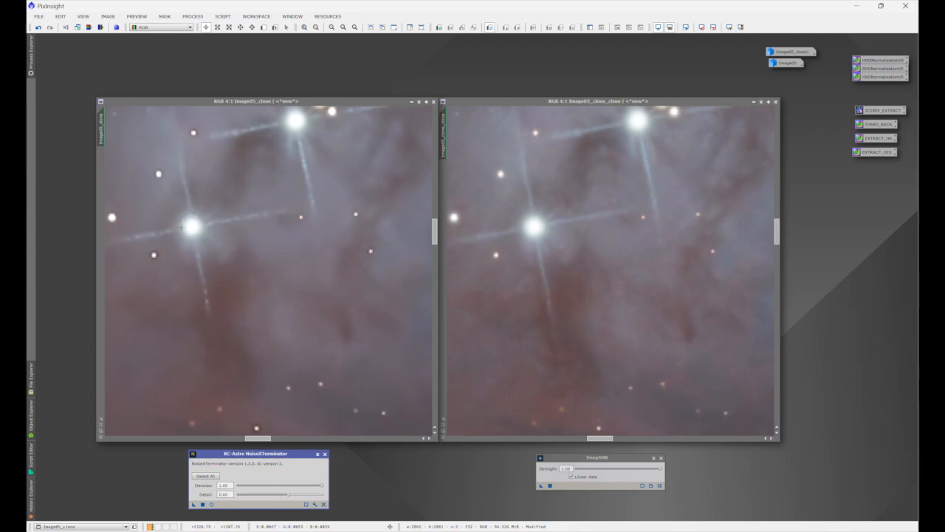
pyautogui.moveTo(351, 265)
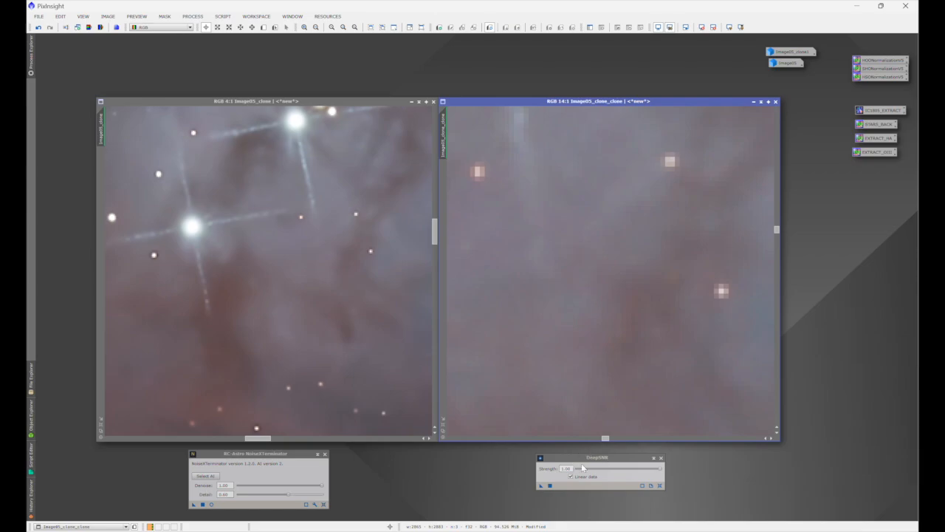
pyautogui.moveTo(628, 134)
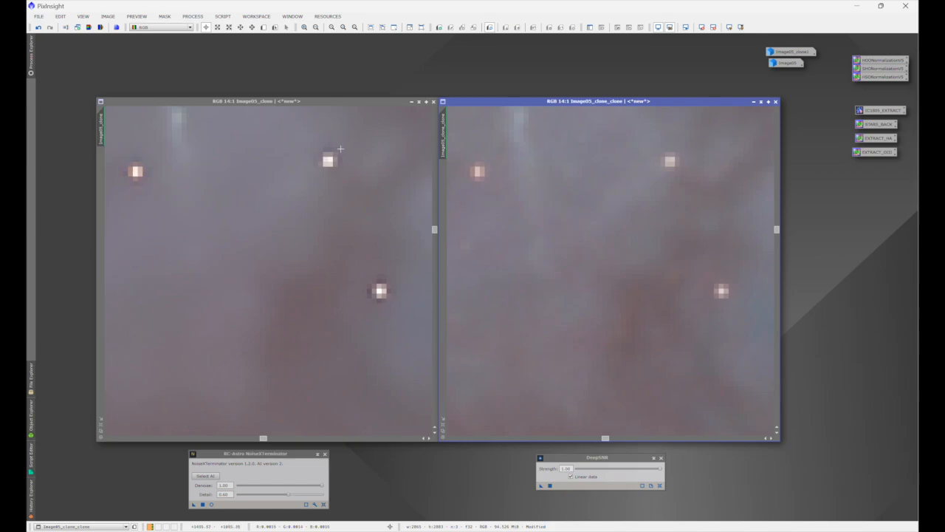
pyautogui.moveTo(135, 182)
pyautogui.write('1')
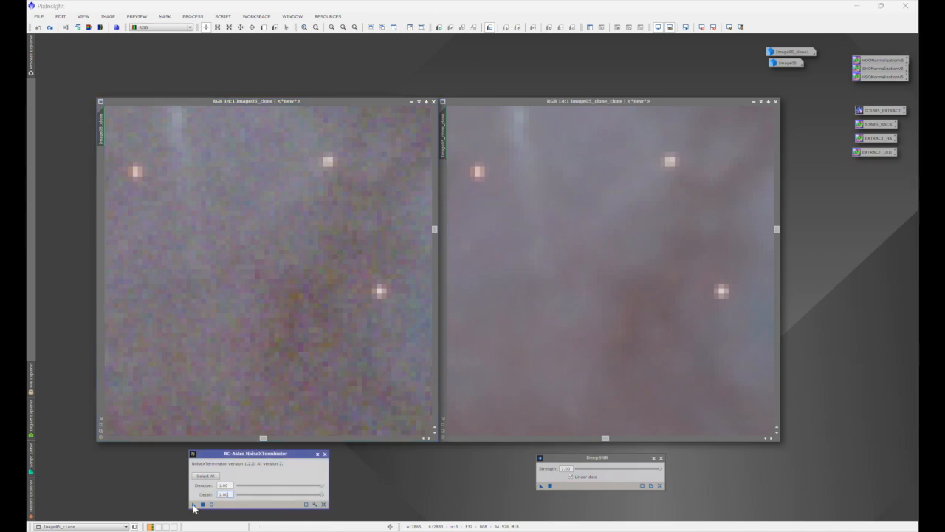
# Apply NoiseXTerminator at detail 1.00 to the left clone Image05_clone.
pyautogui.click(193, 505)
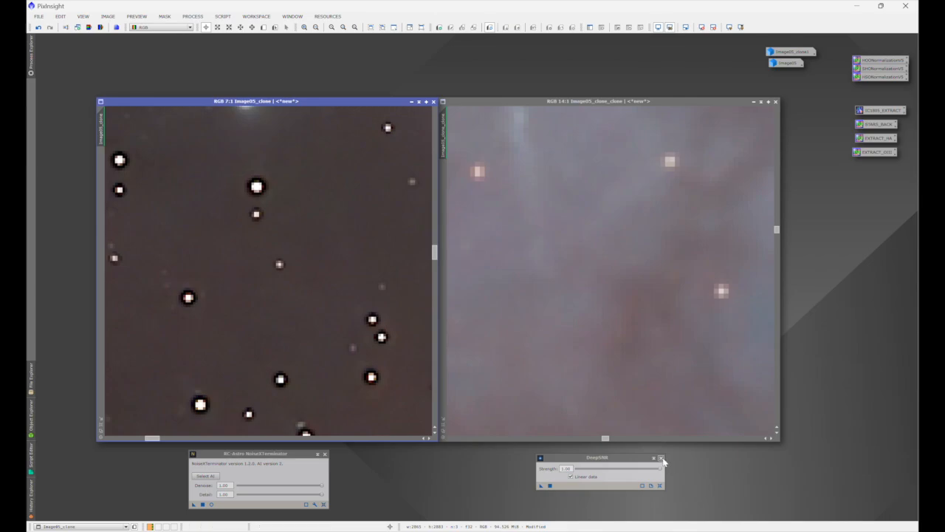
pyautogui.moveTo(677, 463)
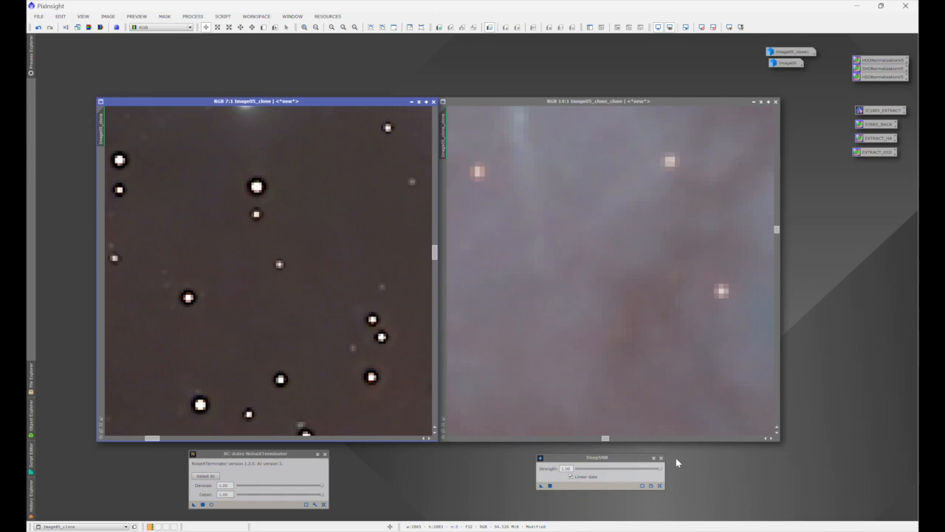
pyautogui.moveTo(361, 491)
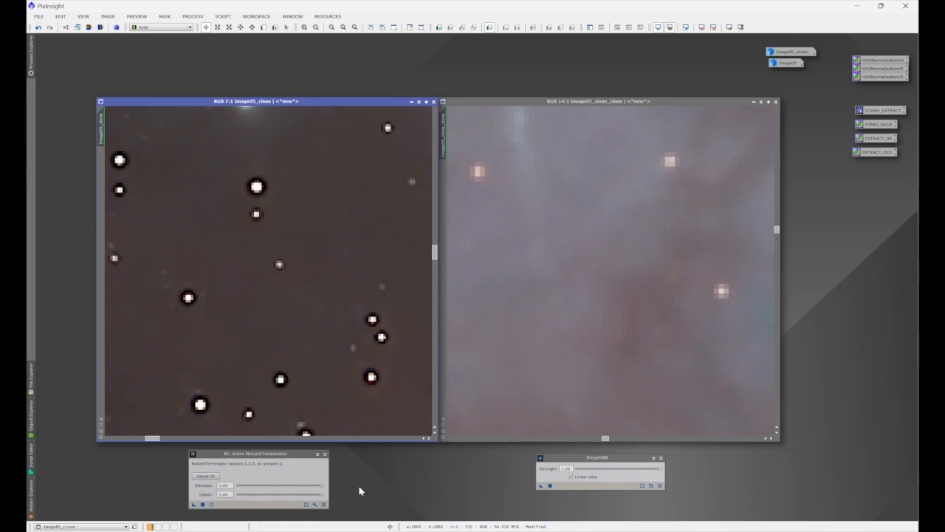
pyautogui.moveTo(364, 486)
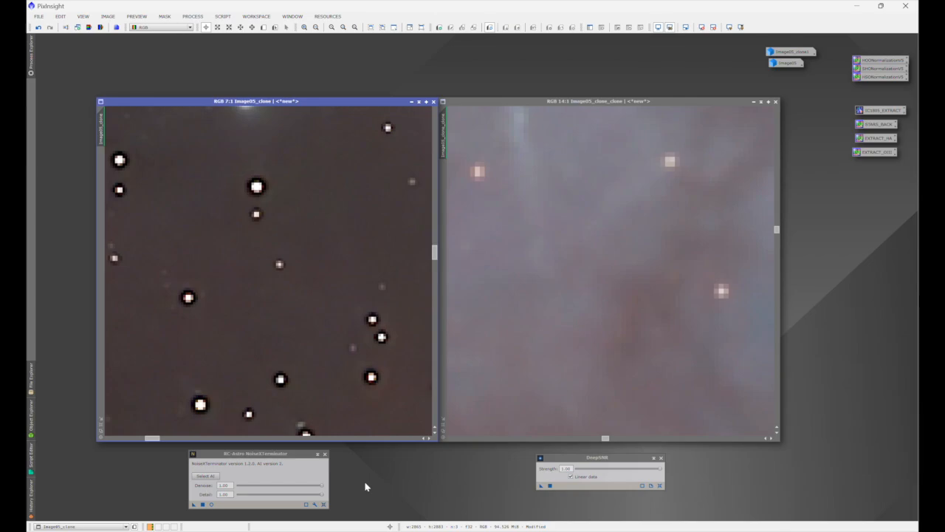
pyautogui.moveTo(365, 483)
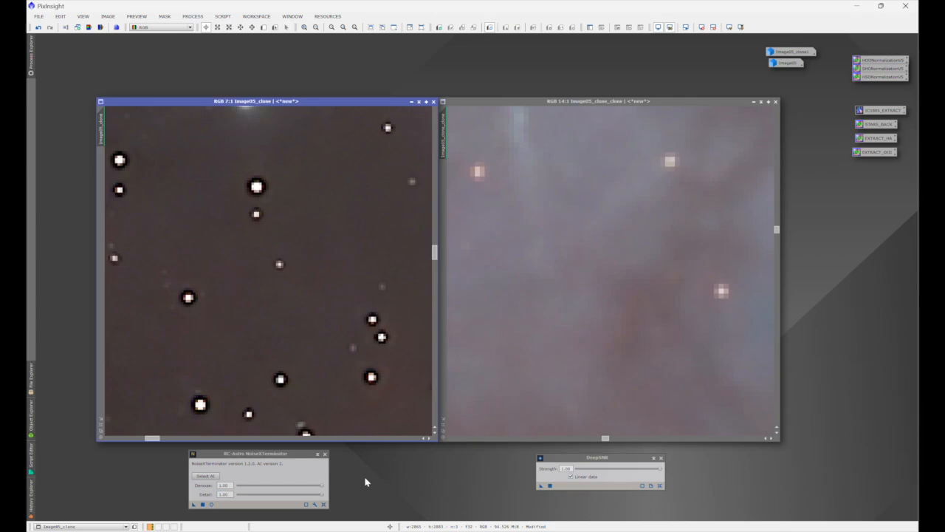
# Open the Process > <All Processes> list.
pyautogui.click(192, 16)
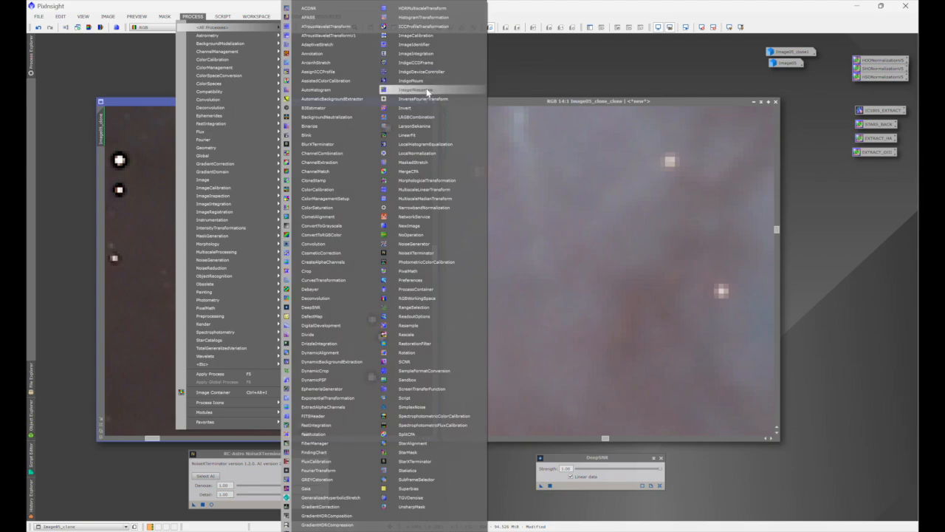
pyautogui.moveTo(425, 144)
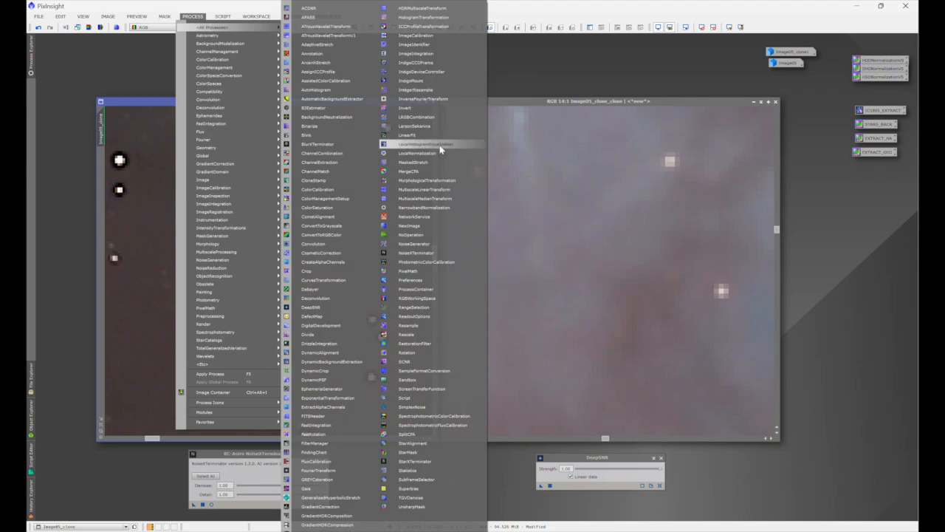
pyautogui.moveTo(427, 190)
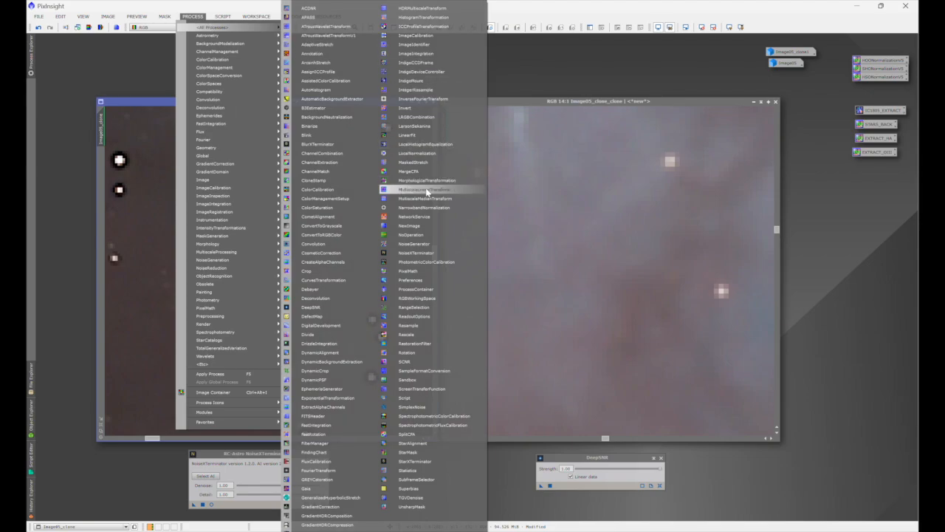